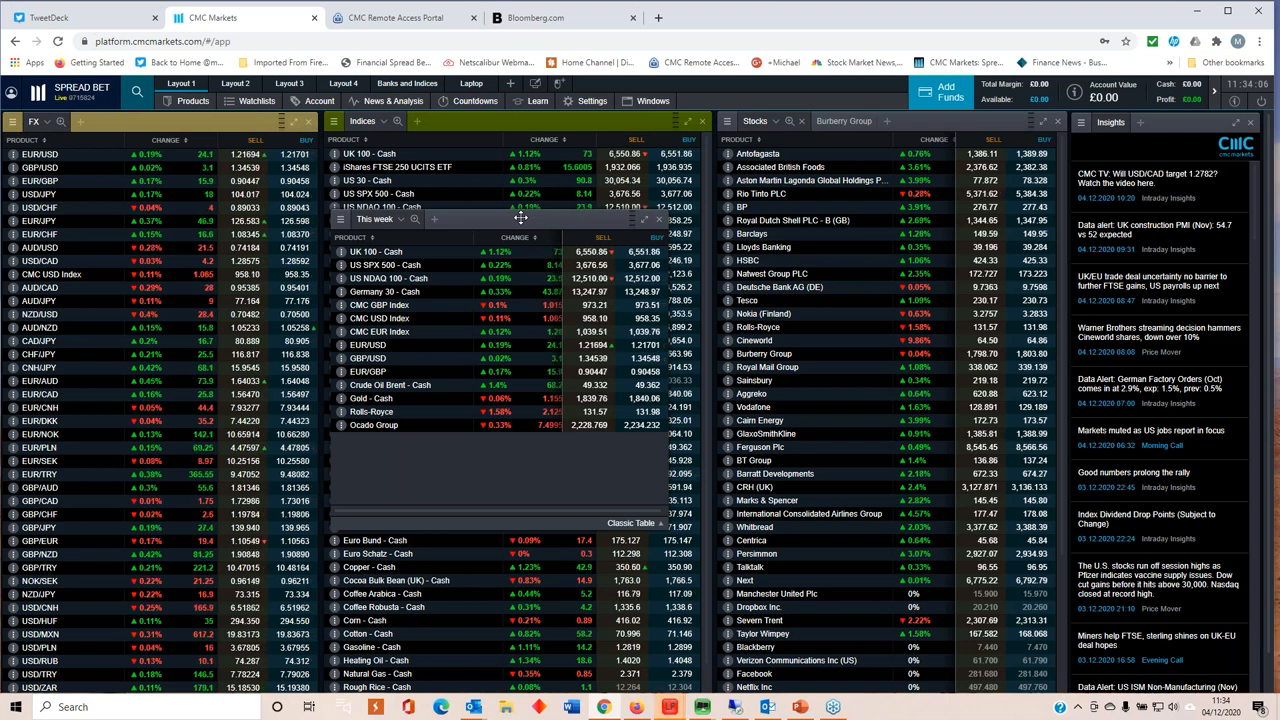
Step: Open a price chart of the CMC USD Index from the This week watchlist
click(380, 318)
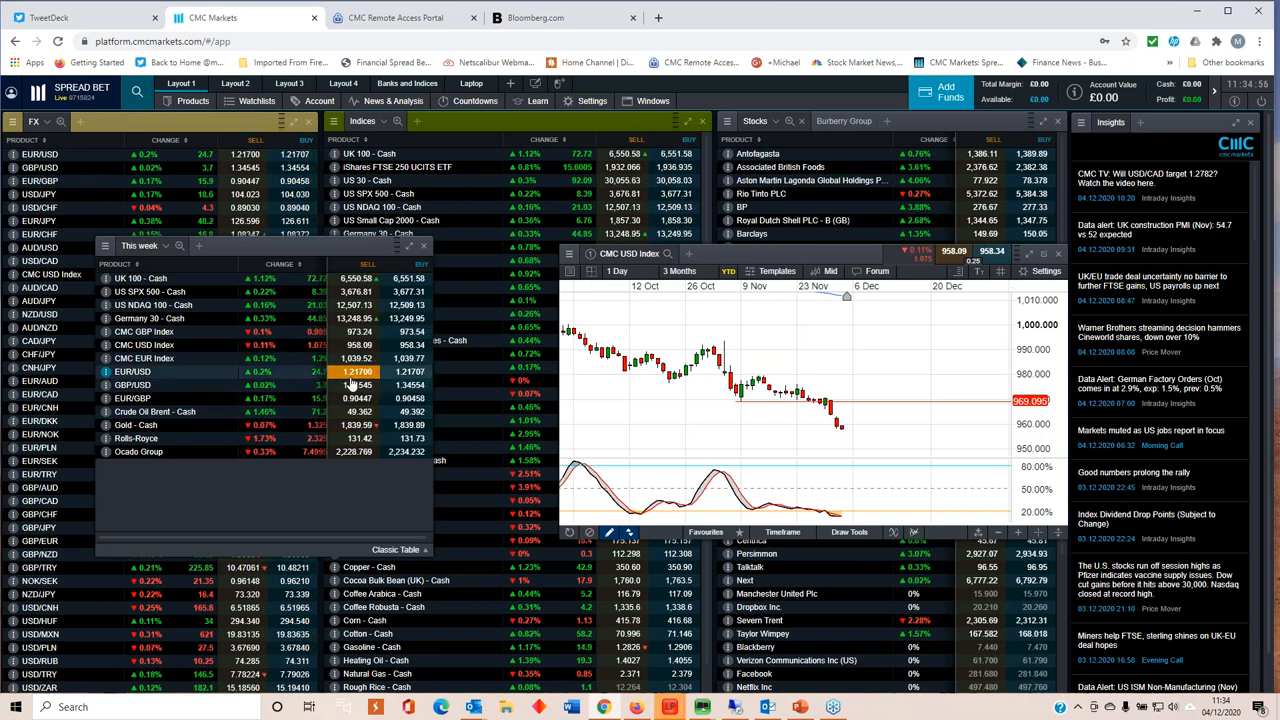
Step: Change the CMC USD Index chart period from 3 Months to 12 Months
click(680, 272)
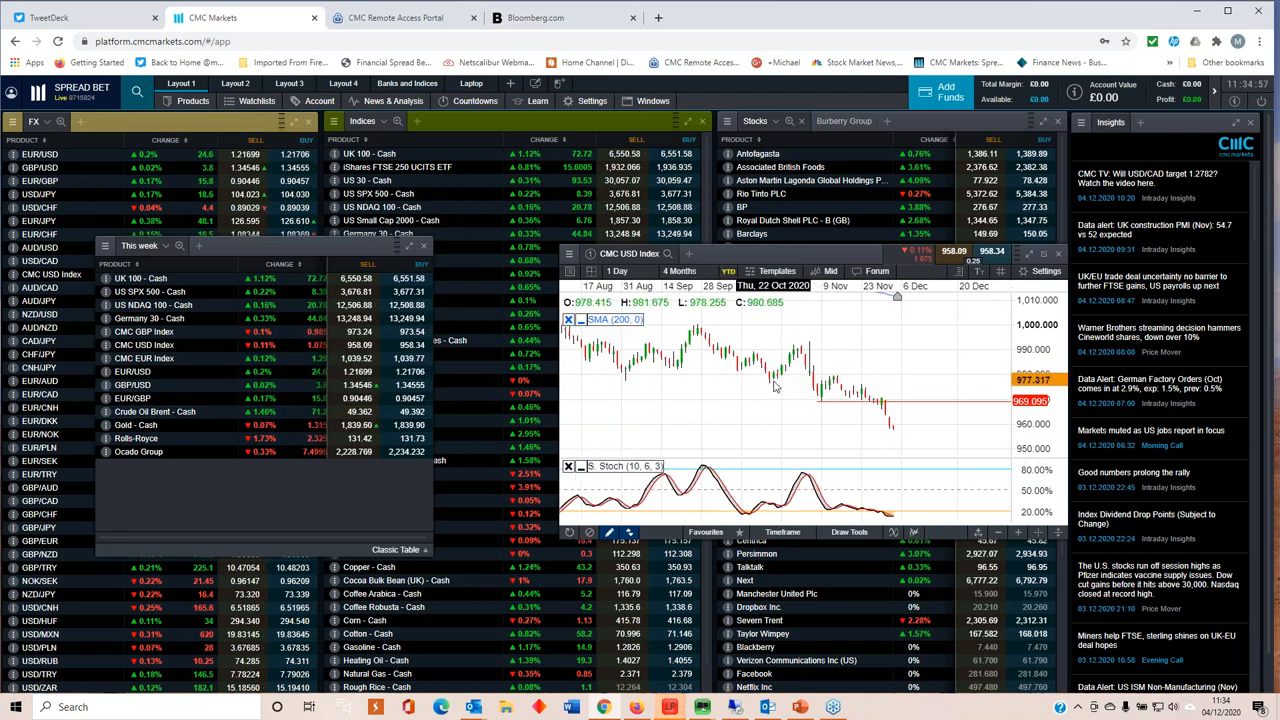
click(676, 272)
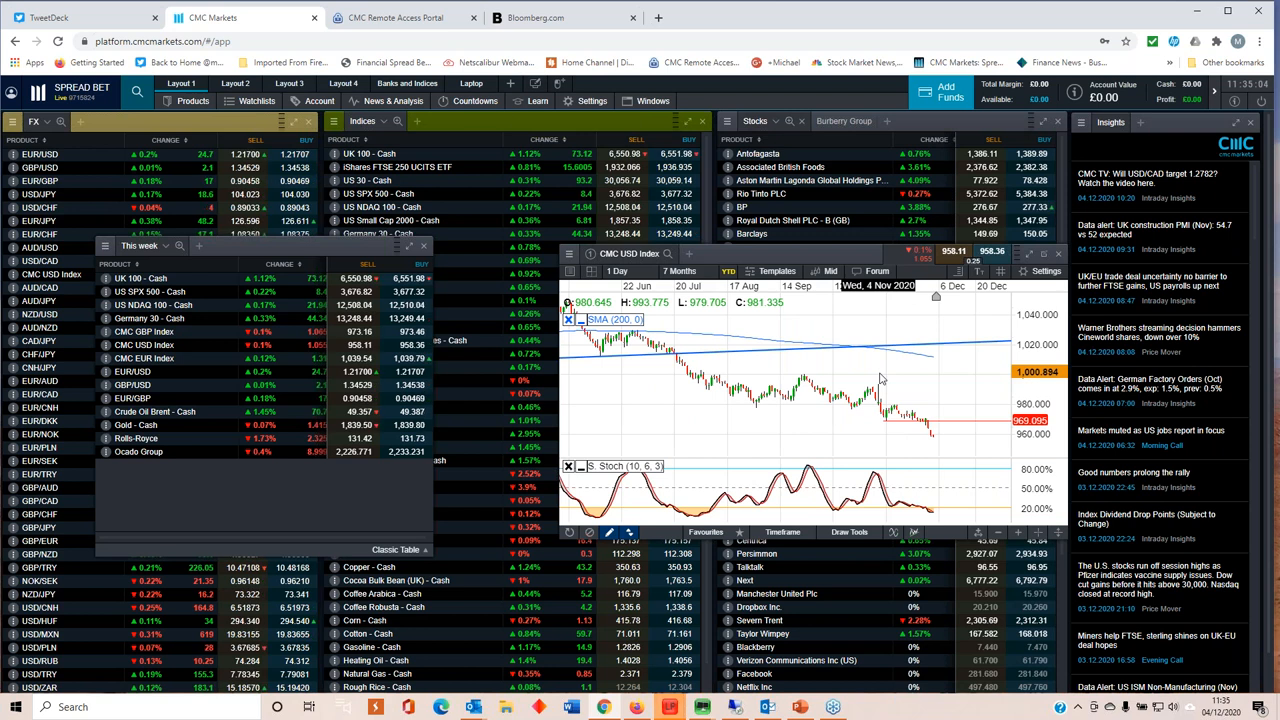
mouse_move(884, 378)
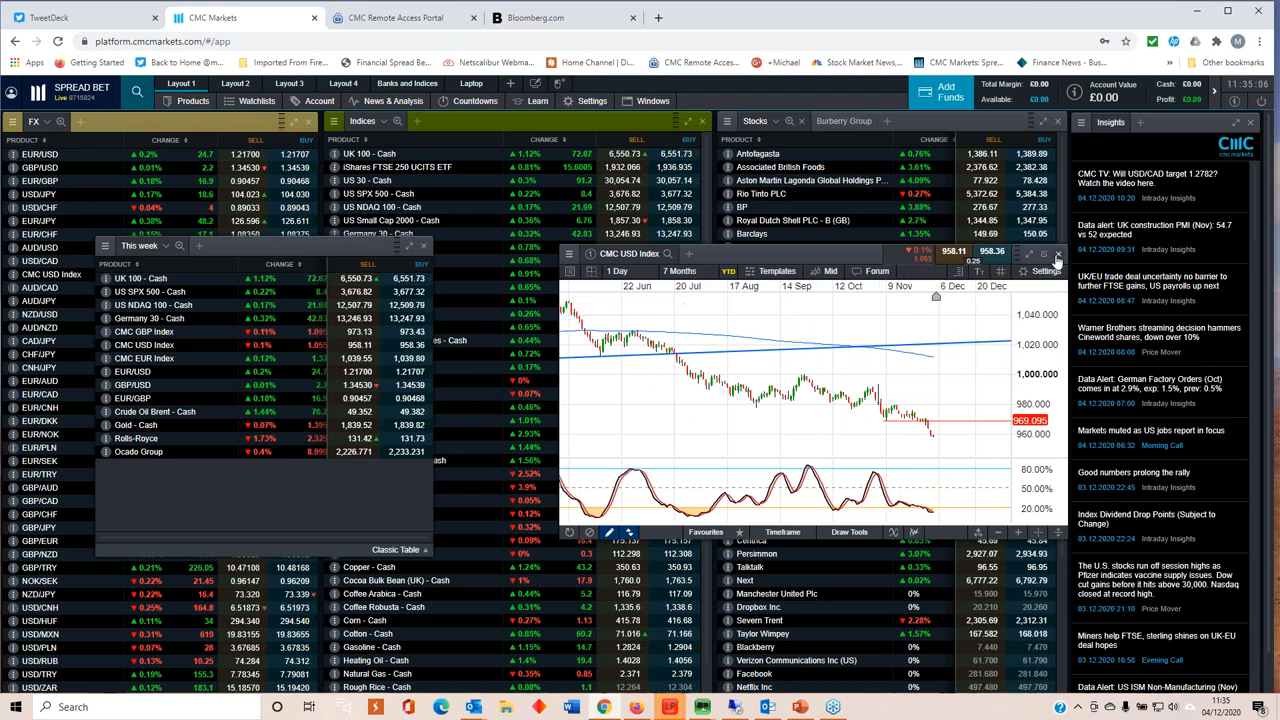
mouse_move(1056, 252)
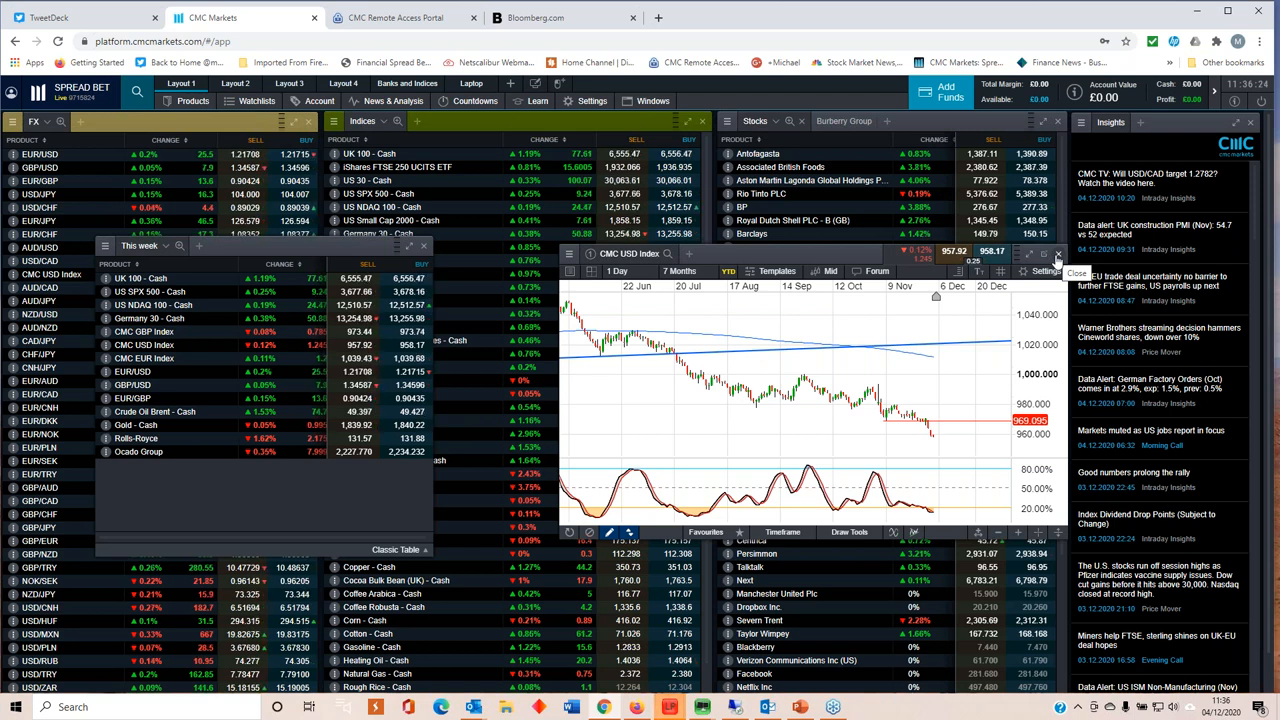
Step: Close the CMC USD Index chart and show a EURUSD chart, with its candle interval list displayed
click(1056, 252)
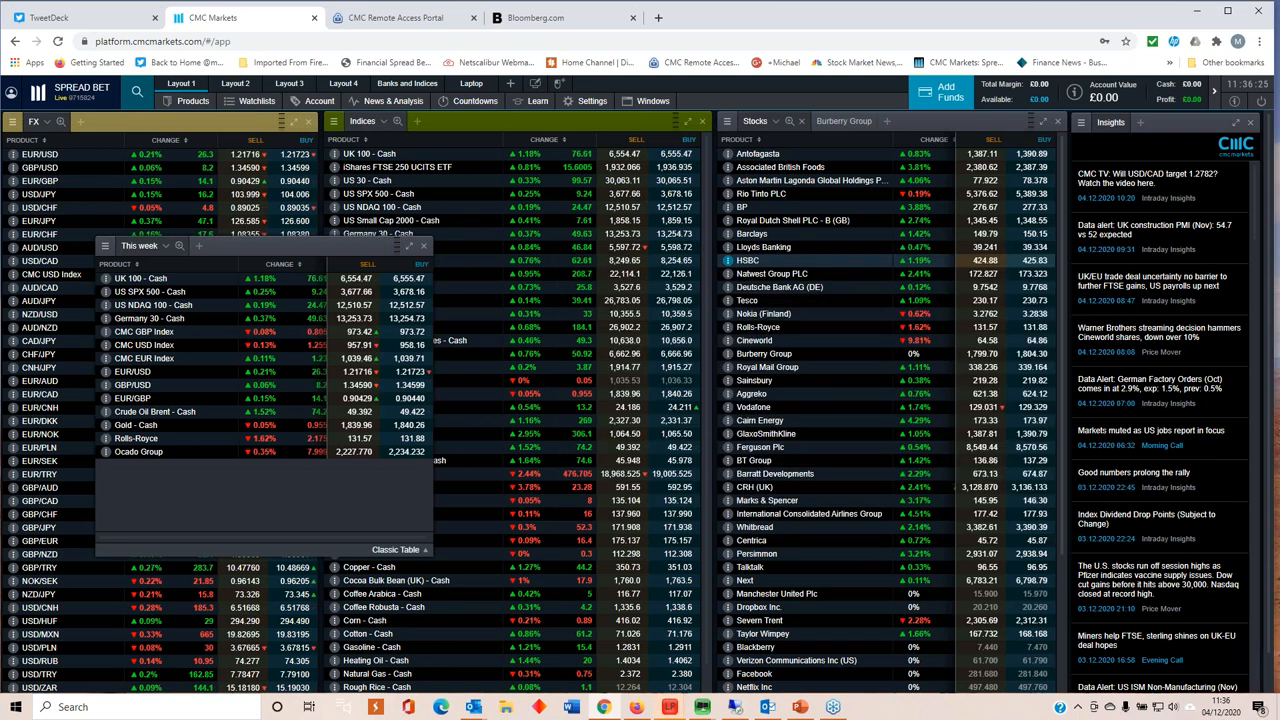
click(132, 370)
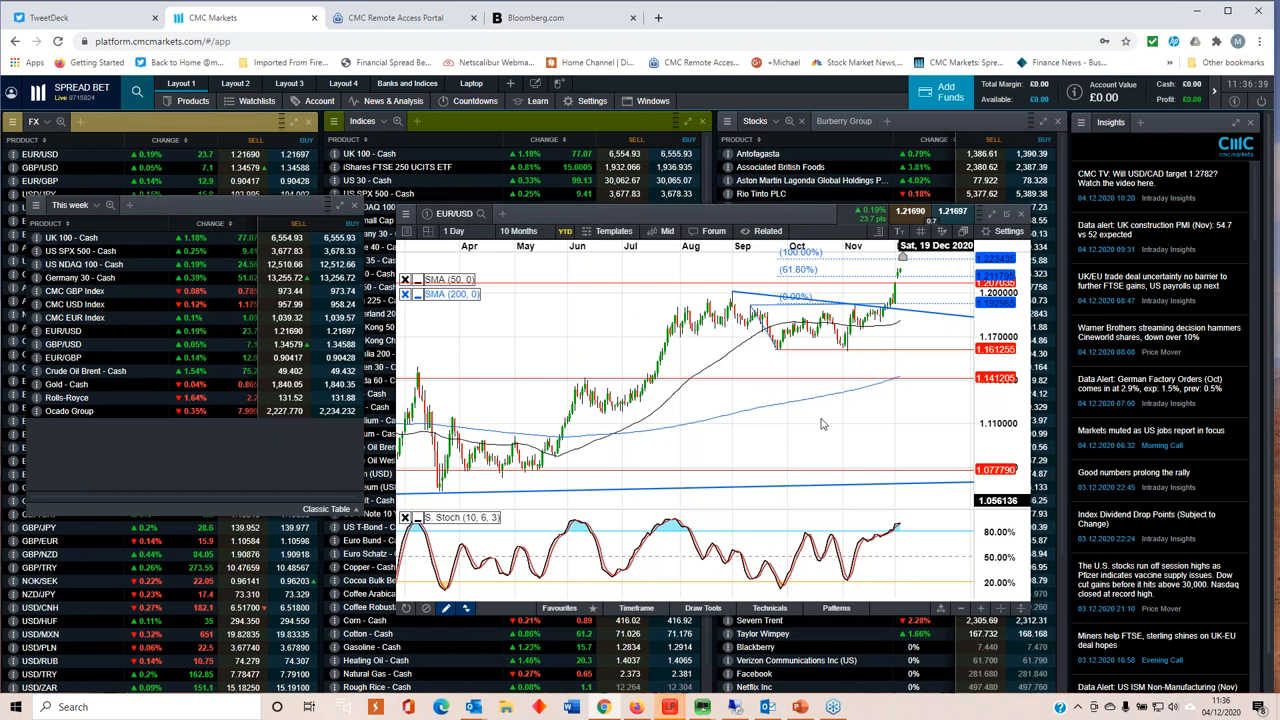
click(518, 232)
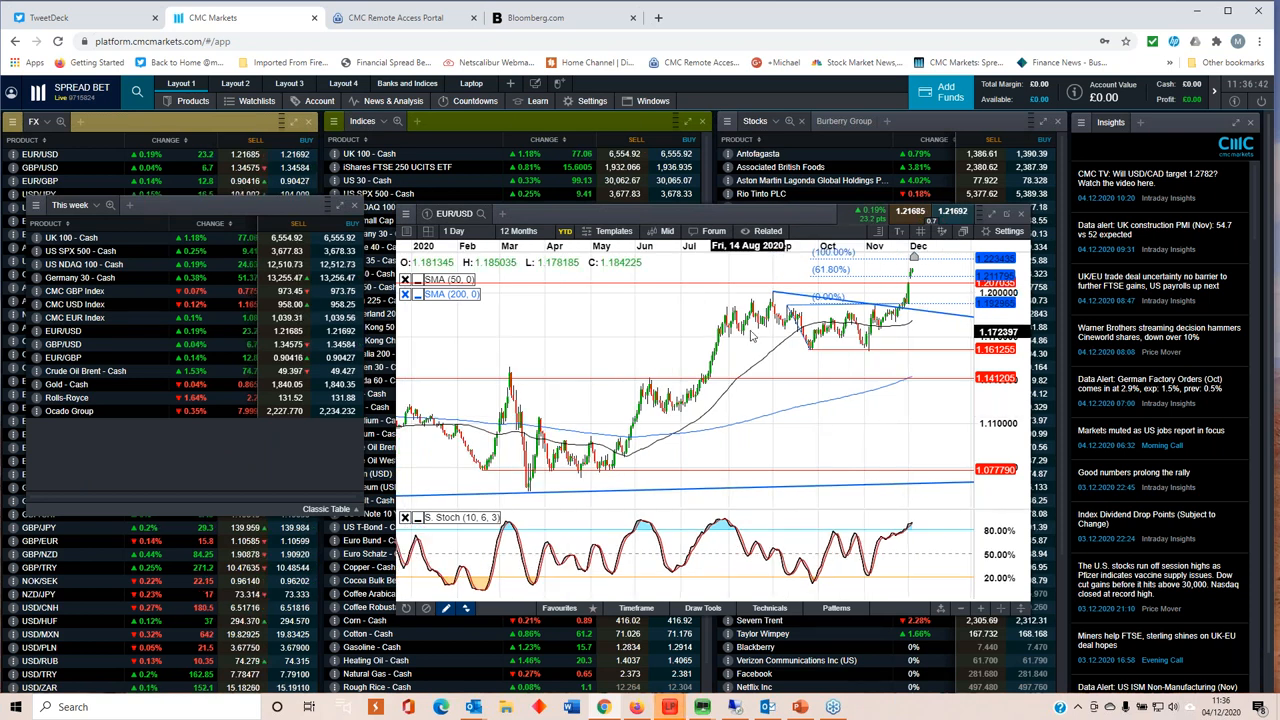
mouse_move(780, 304)
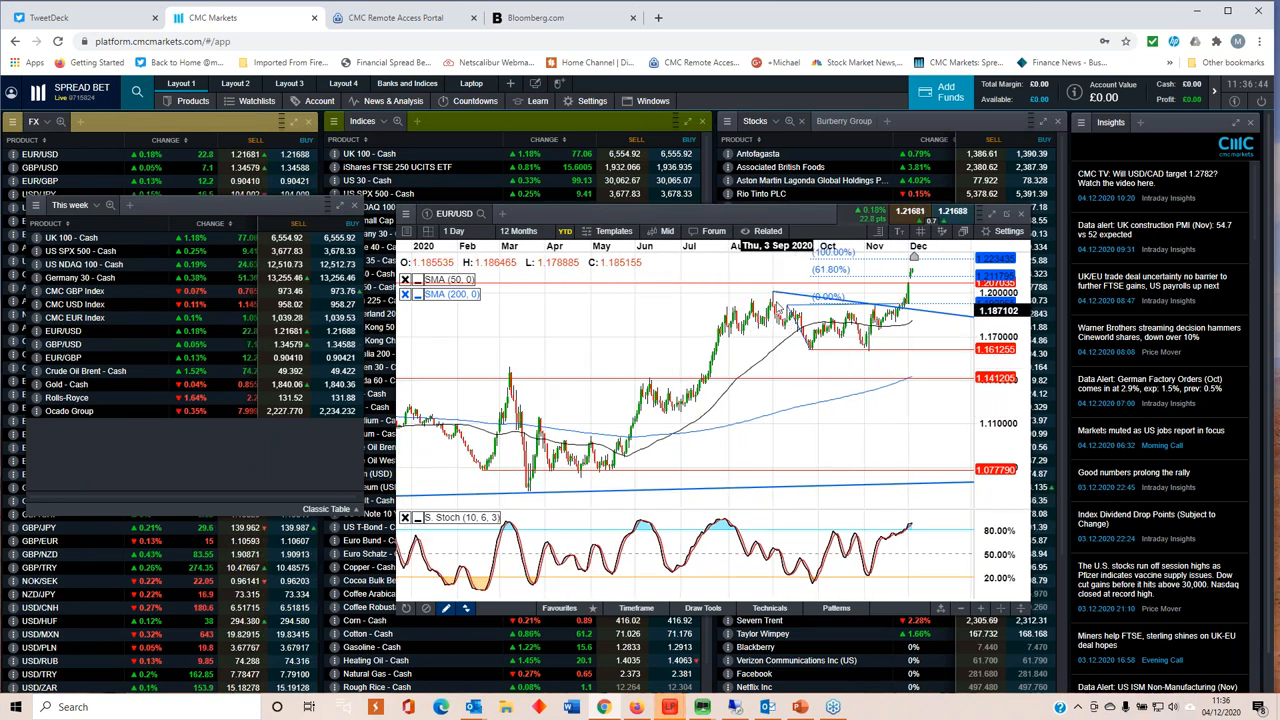
mouse_move(818, 352)
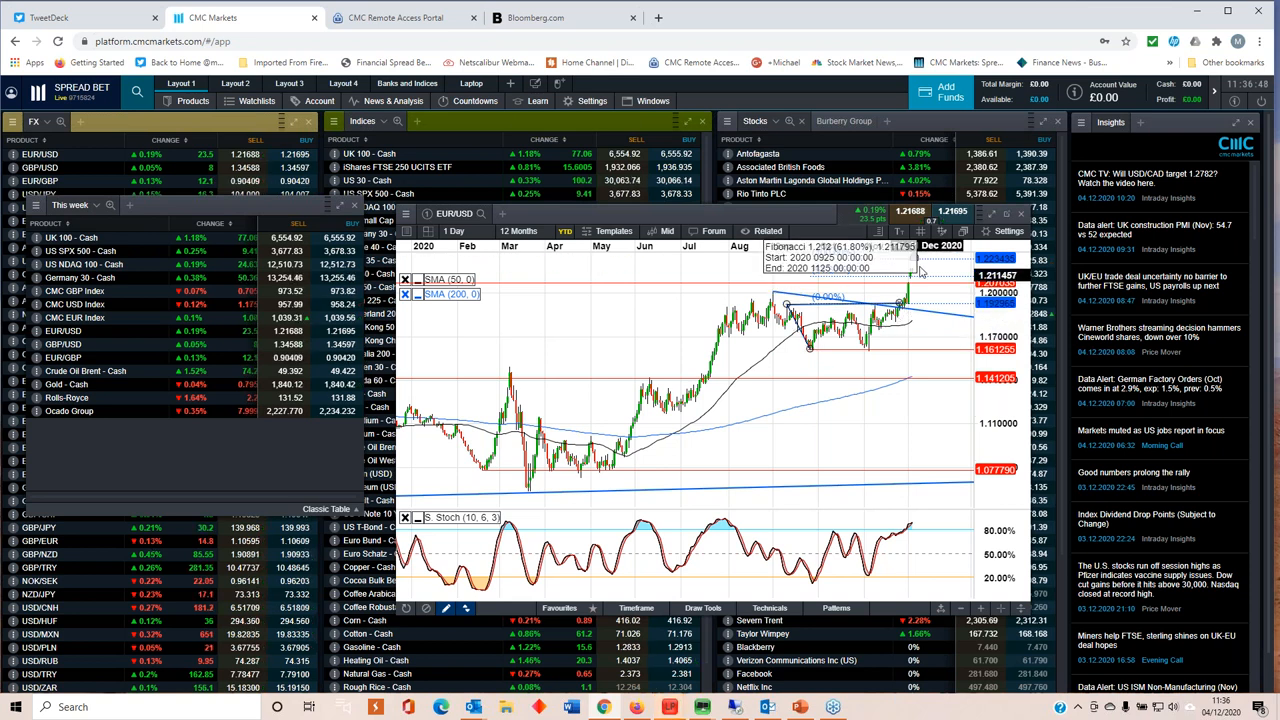
mouse_move(892, 376)
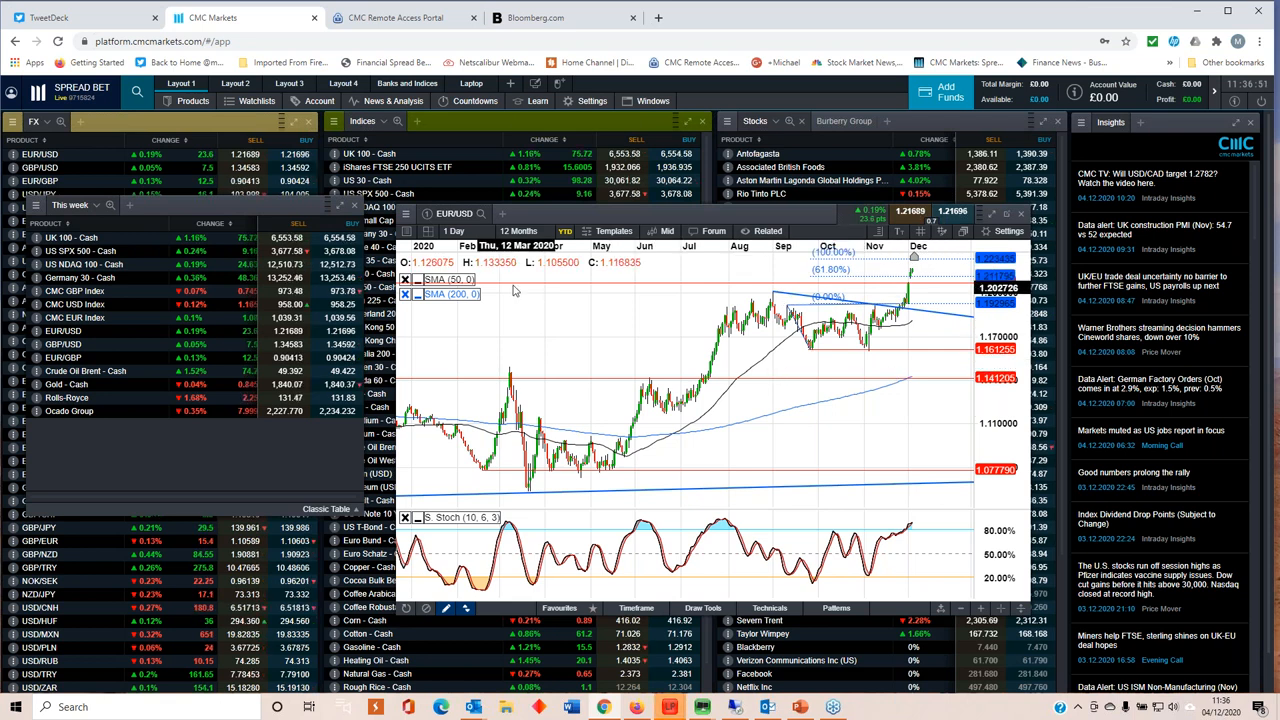
click(456, 232)
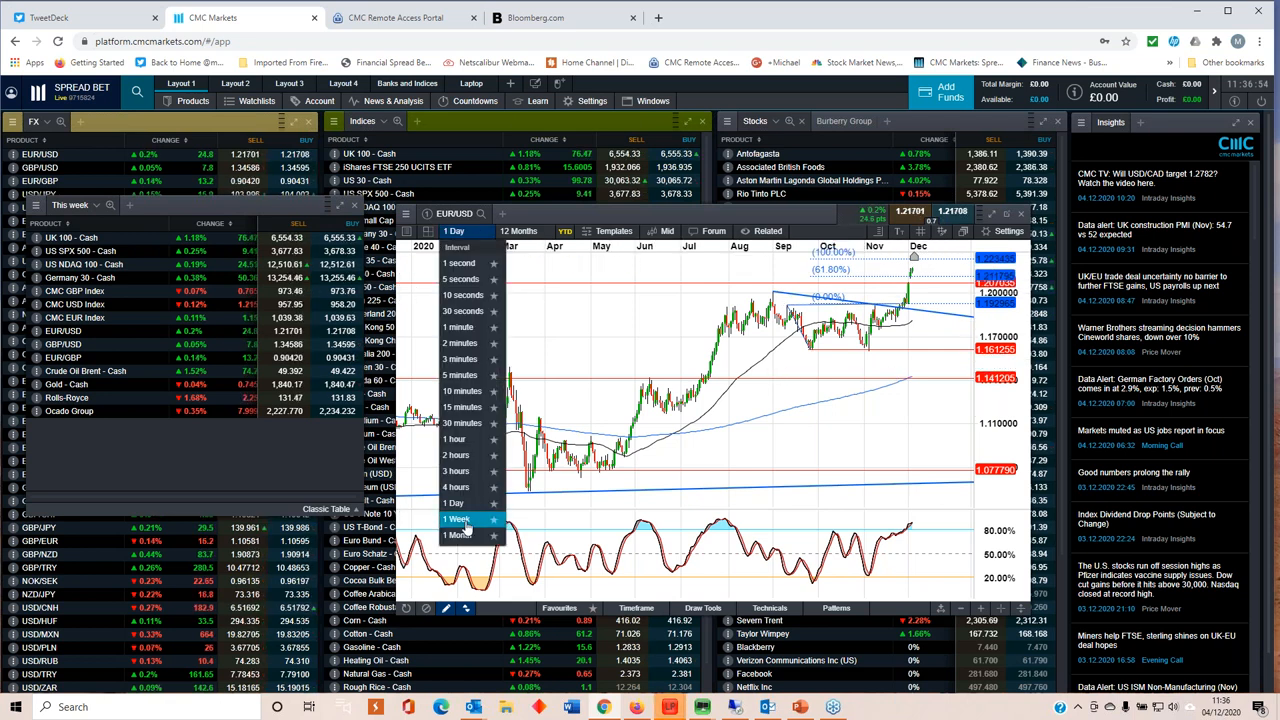
Step: Switch the EURUSD chart to 1 Week candles
click(456, 520)
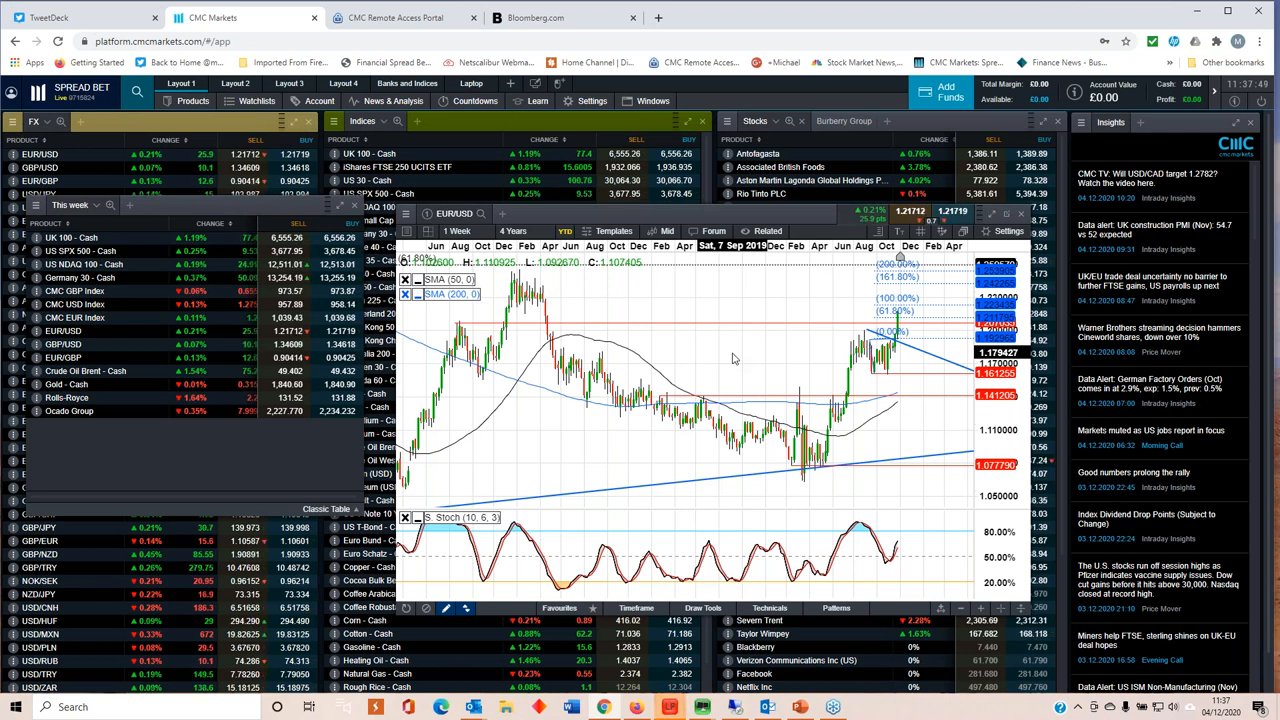
mouse_move(758, 408)
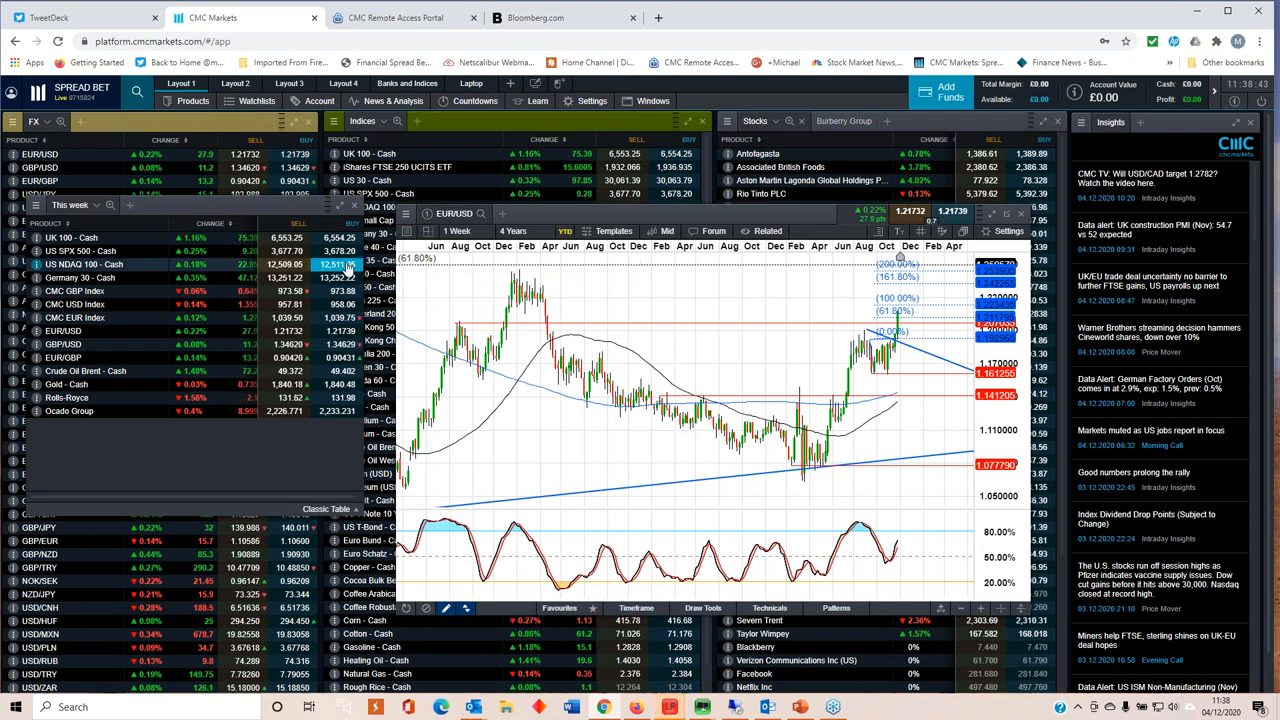
Step: Choose a different candle interval for the EURUSD chart from its interval list
click(456, 232)
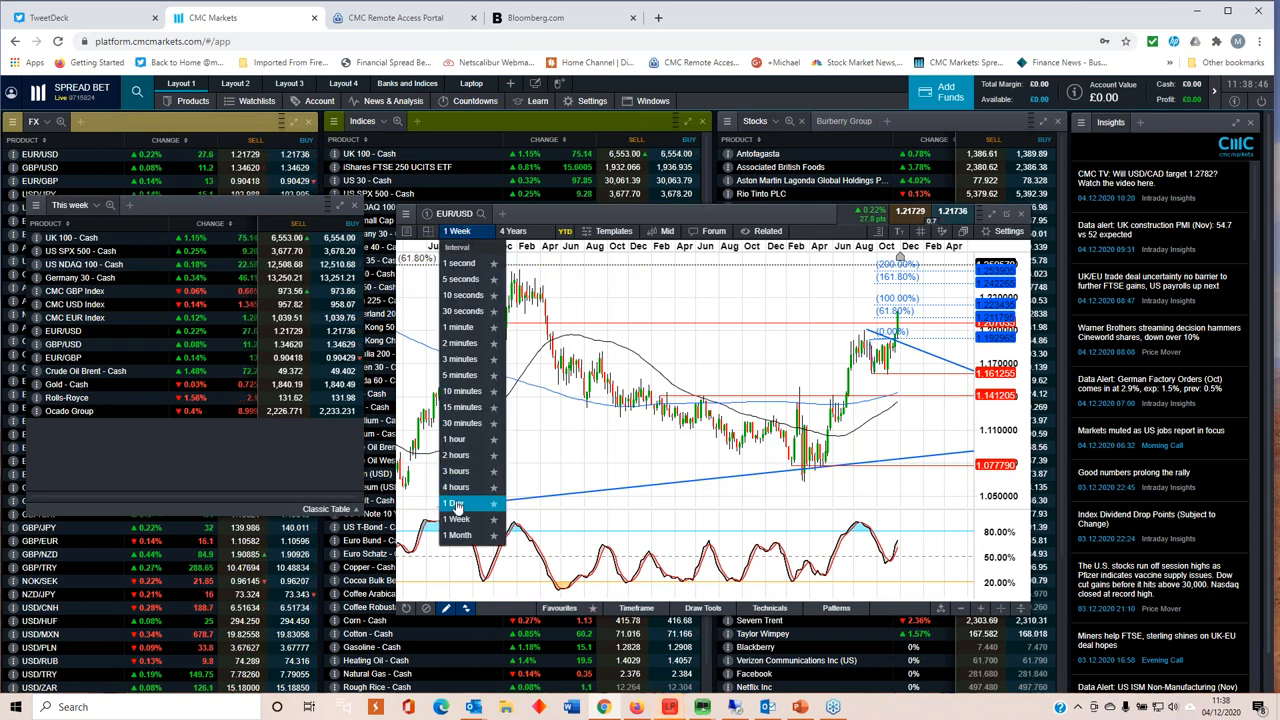
click(456, 502)
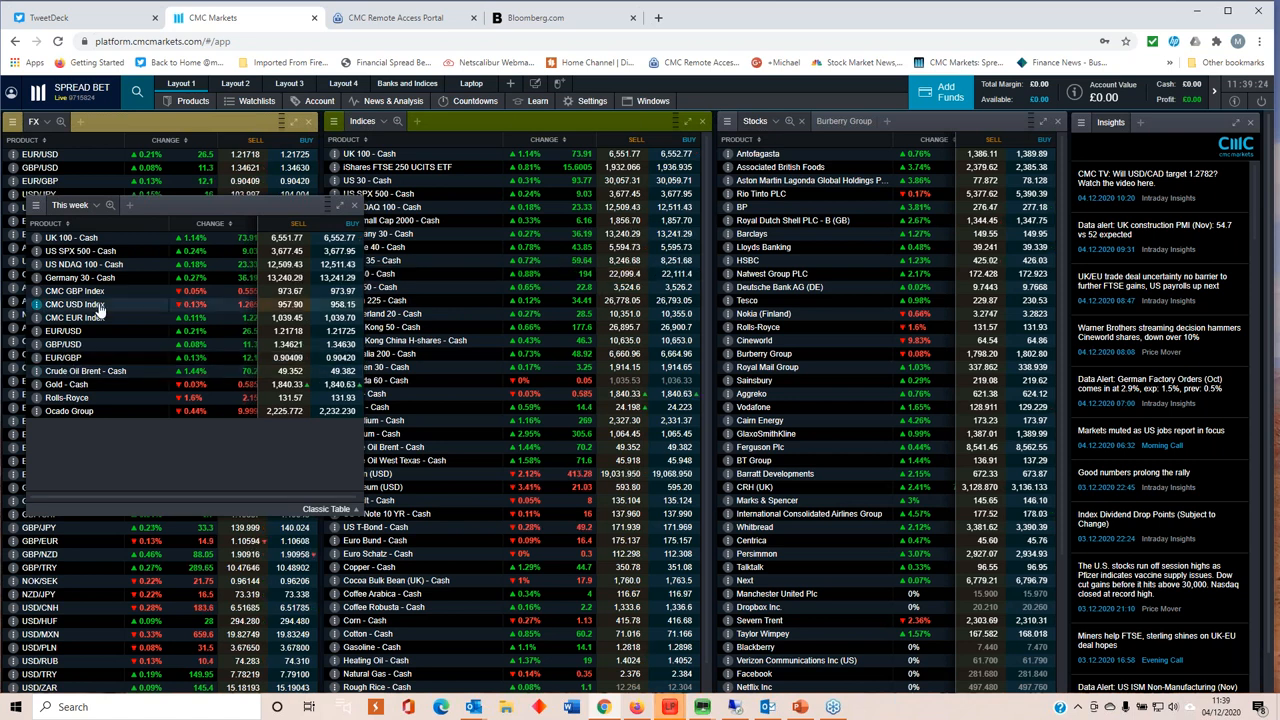
Step: Open the US SPX 500 - Cash chart from the watchlist
click(80, 276)
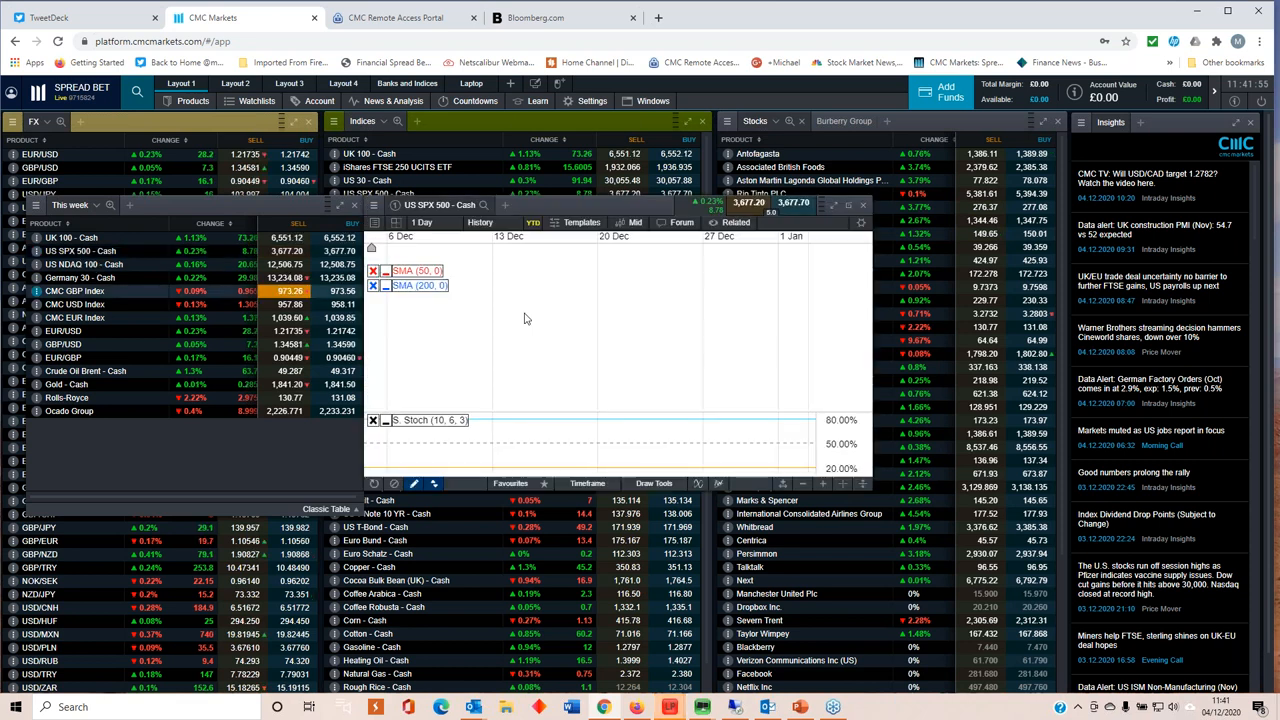
Step: Close the US SPX 500 - Cash chart after reviewing its trendlines
click(480, 220)
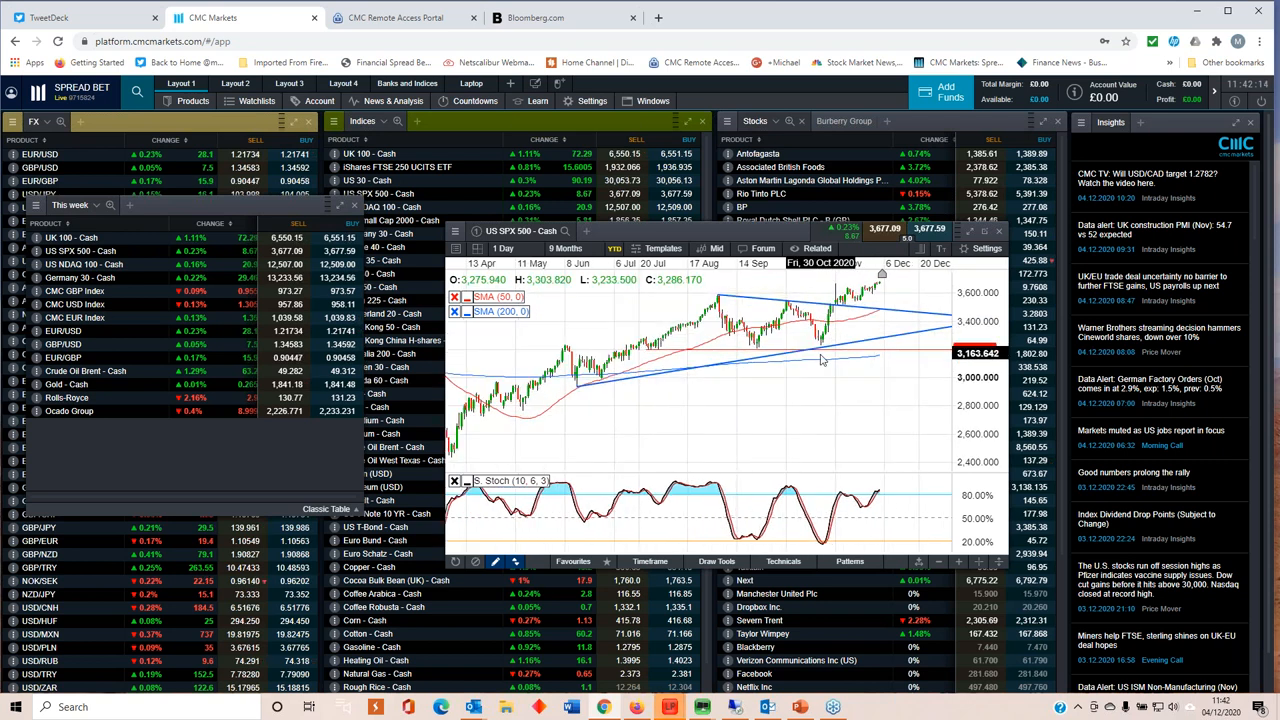
mouse_move(816, 374)
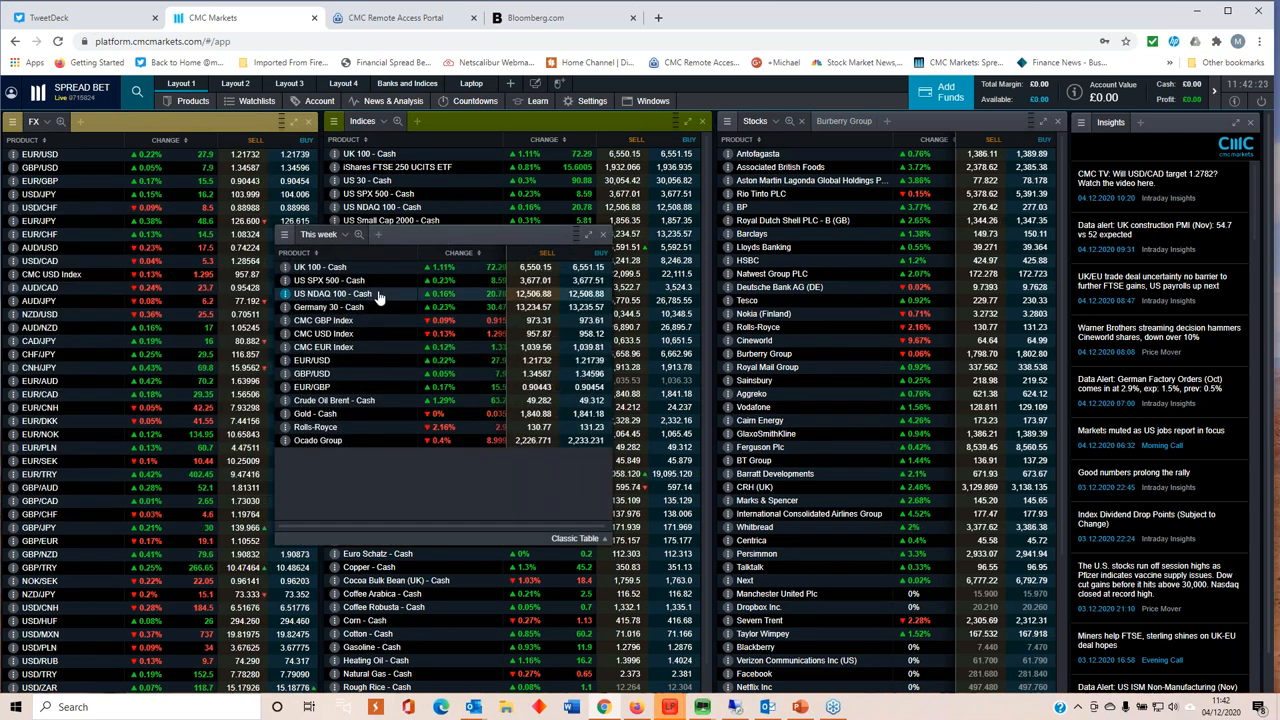
mouse_move(360, 308)
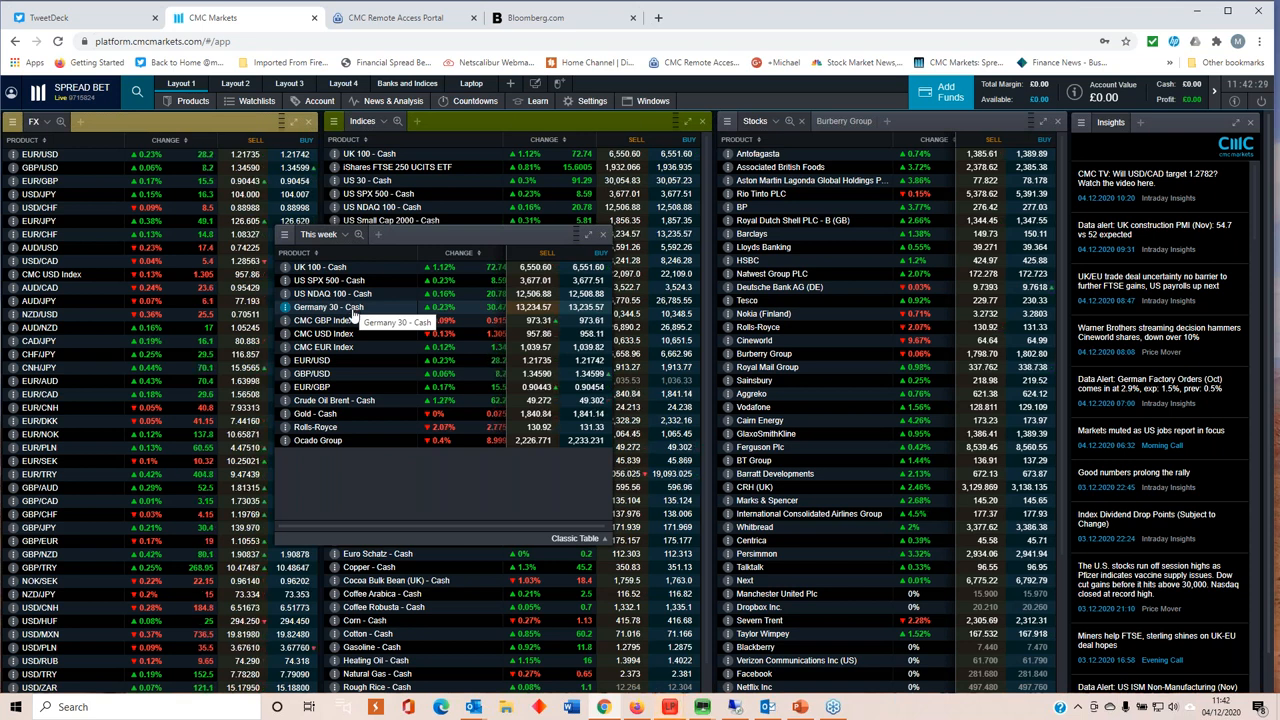
click(316, 374)
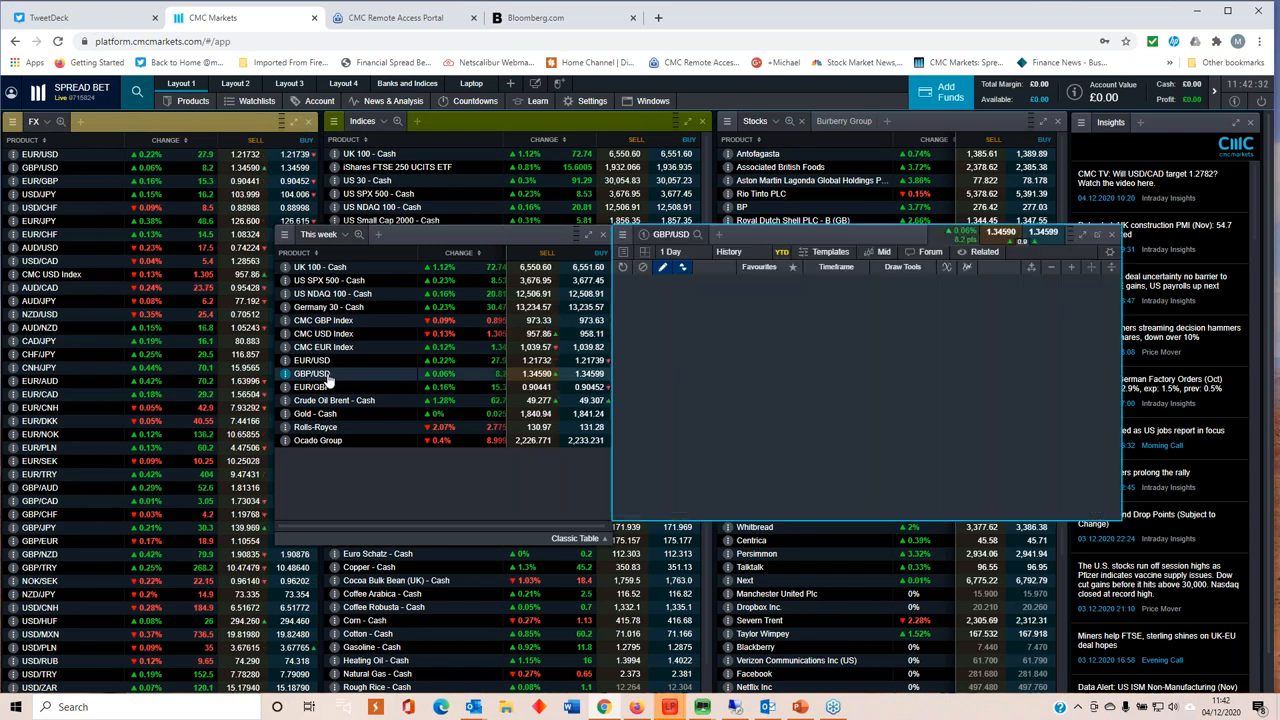
click(732, 252)
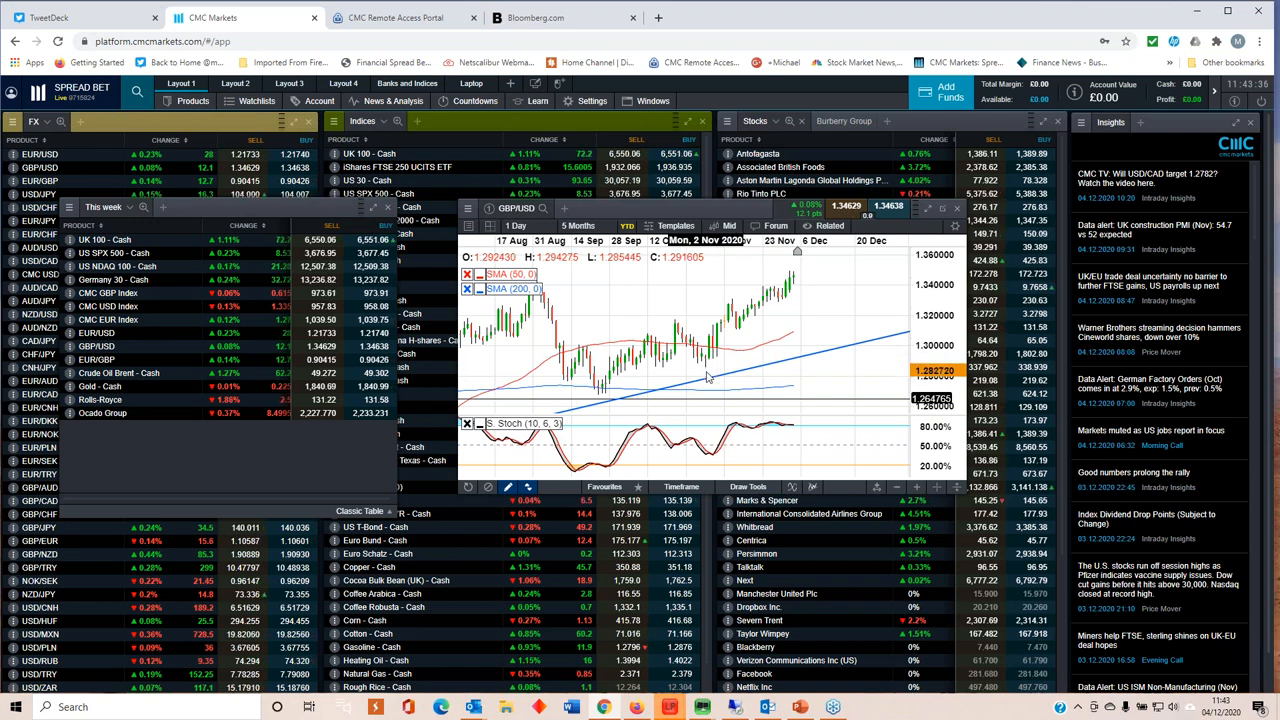
mouse_move(724, 380)
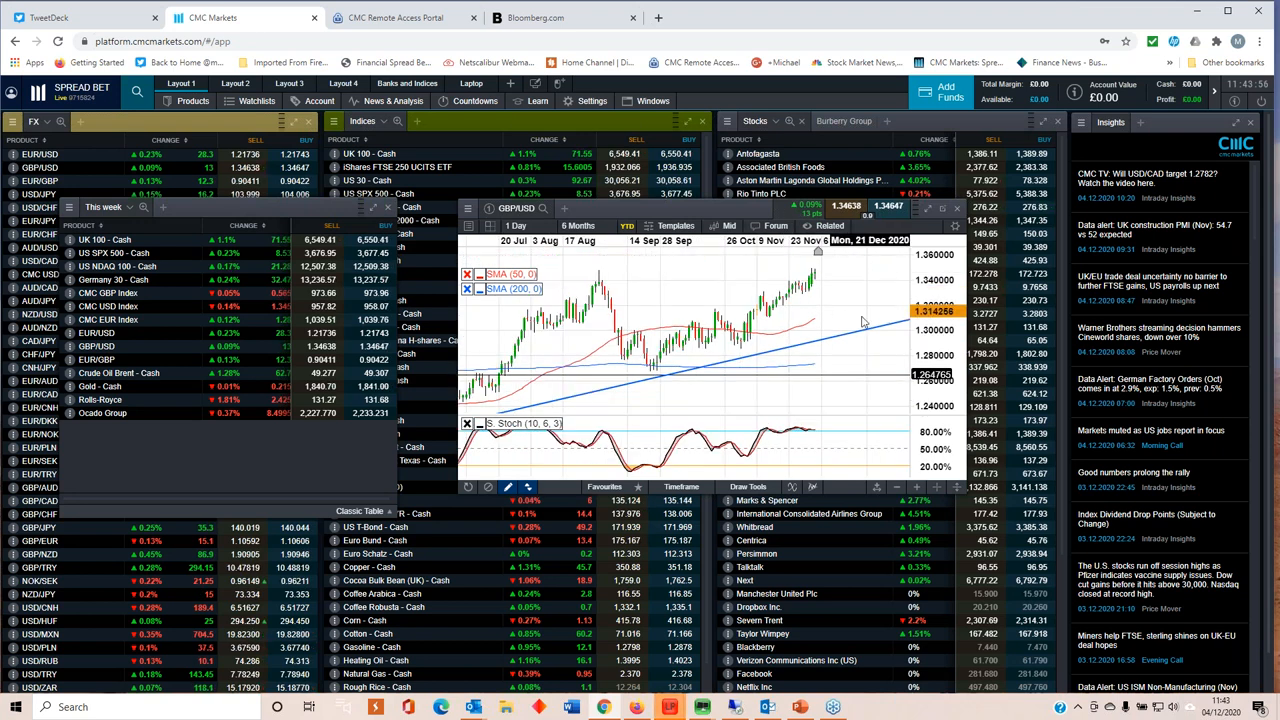
mouse_move(800, 300)
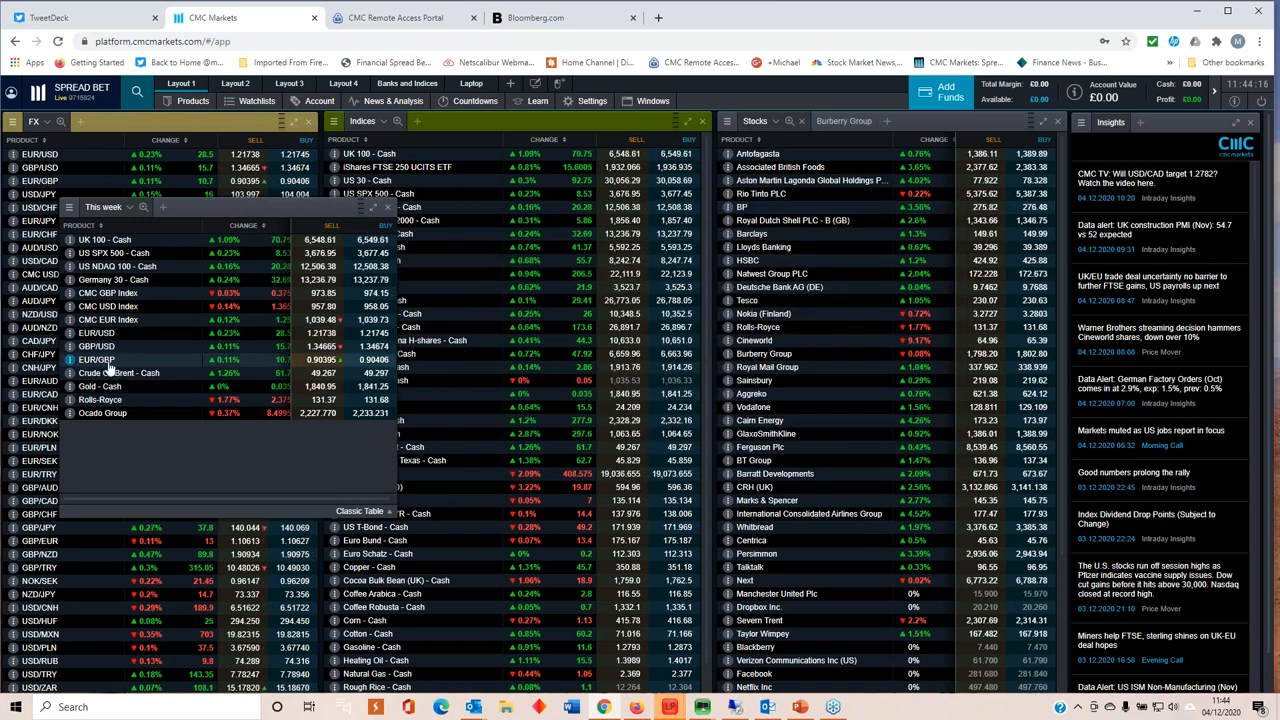
Step: Open the EUR/GBP chart from the watchlist and adjust its period buttons
click(96, 360)
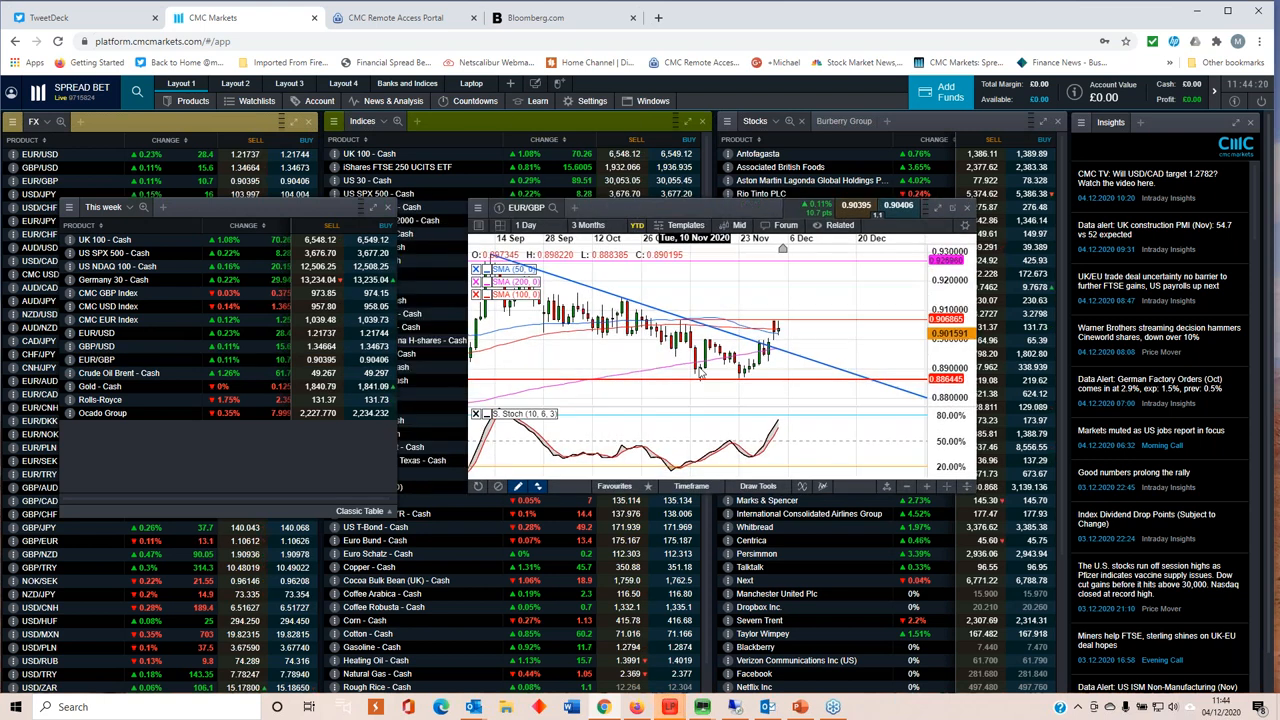
click(588, 224)
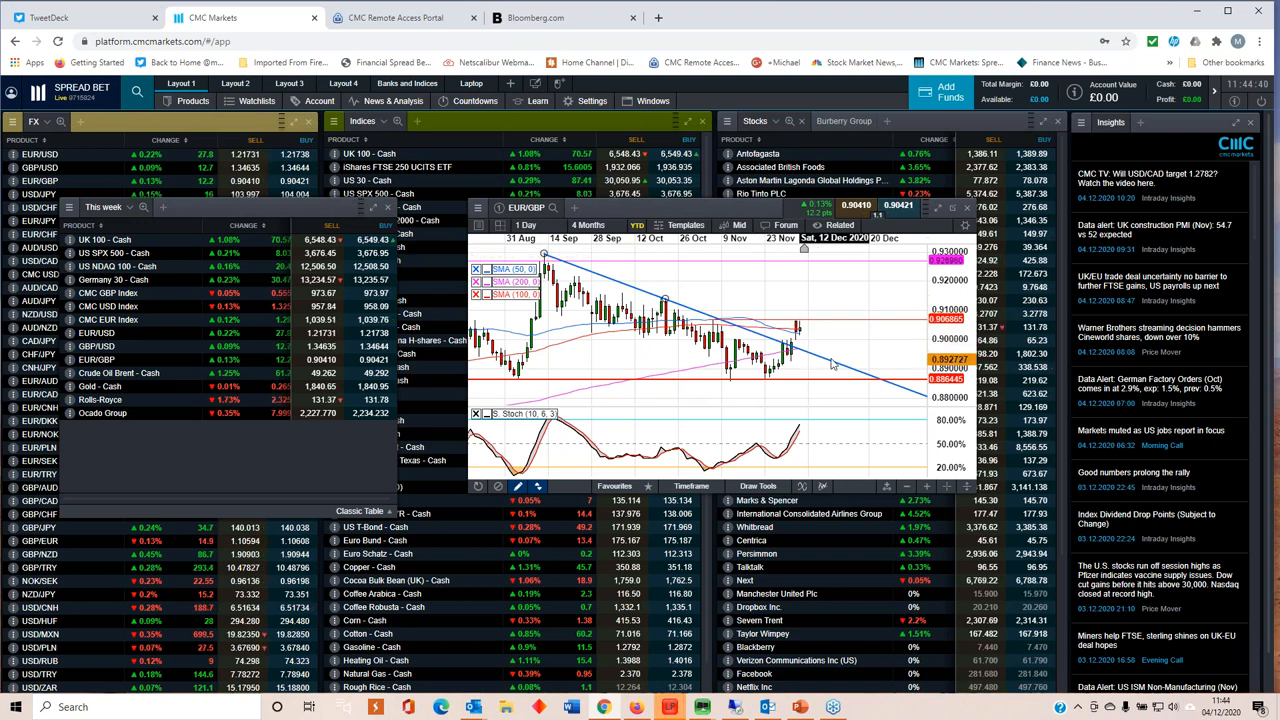
click(588, 224)
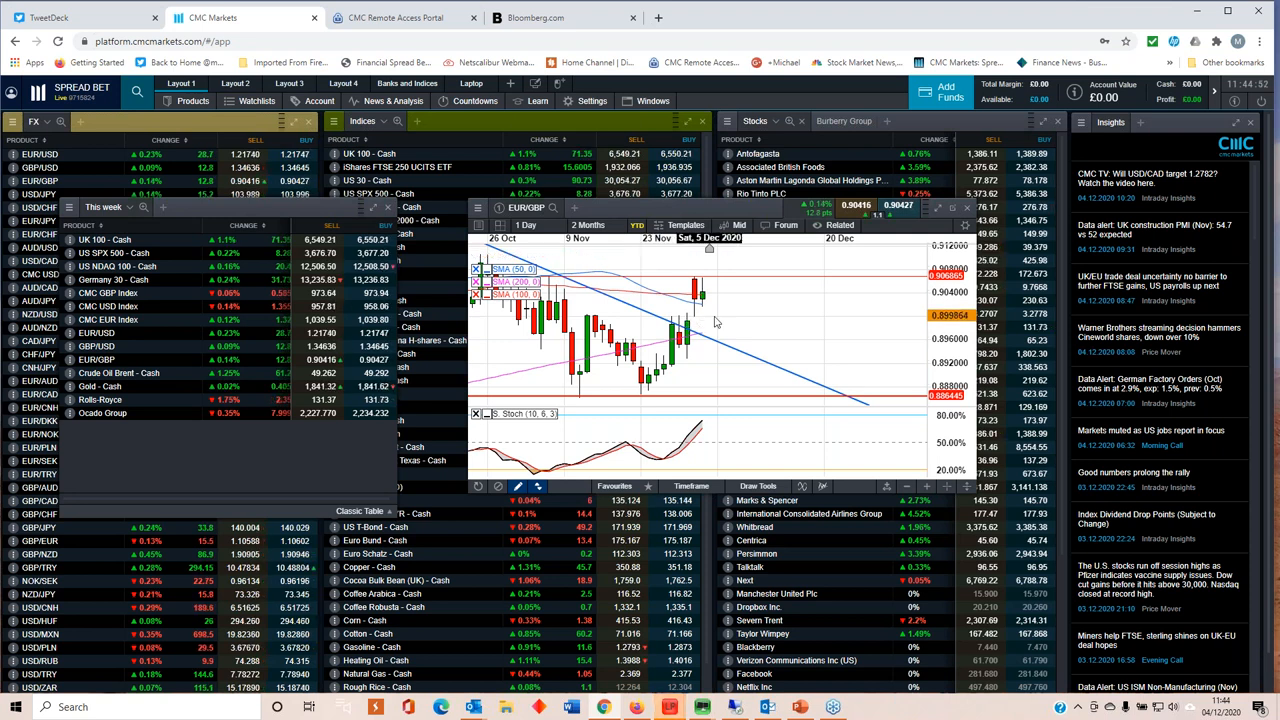
mouse_move(776, 332)
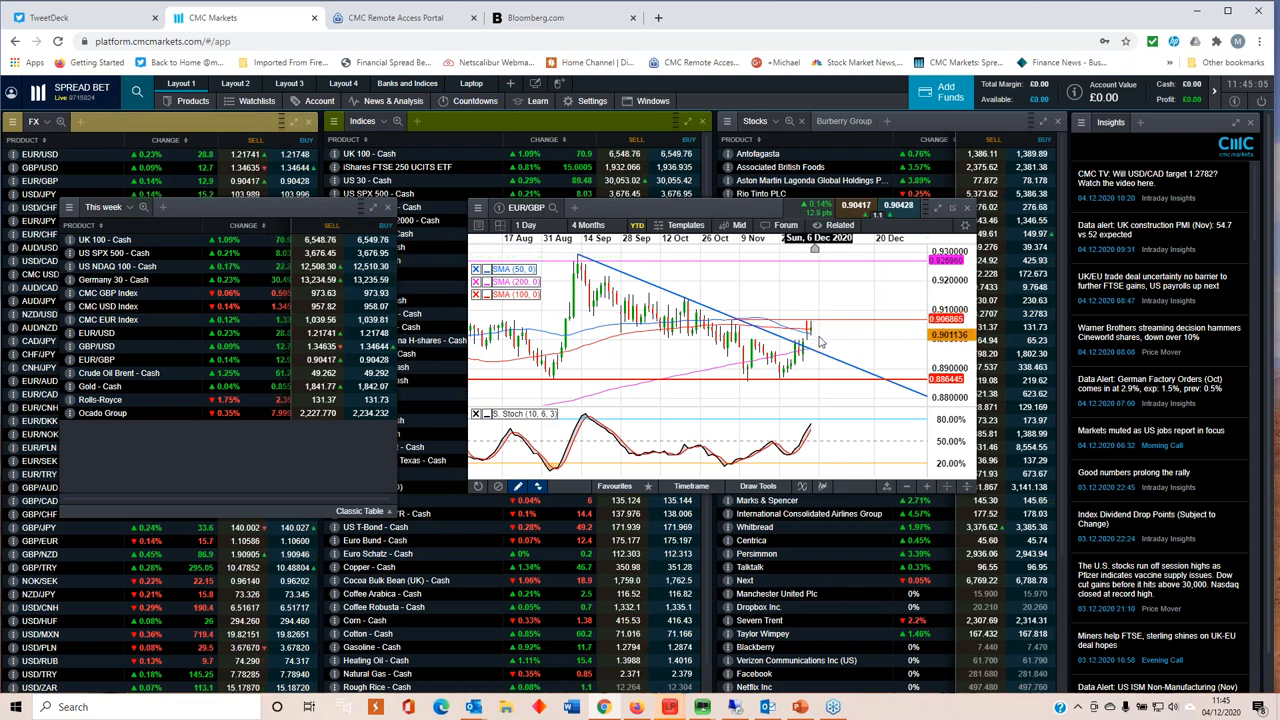
mouse_move(816, 340)
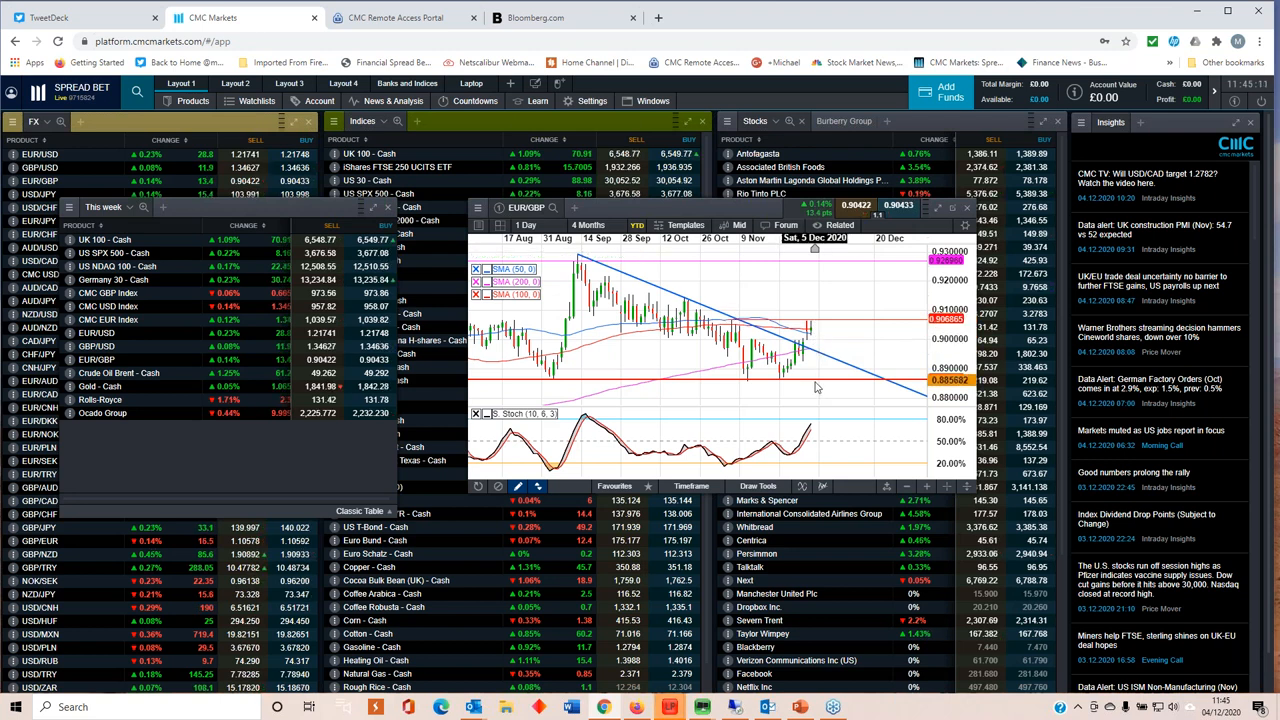
click(588, 224)
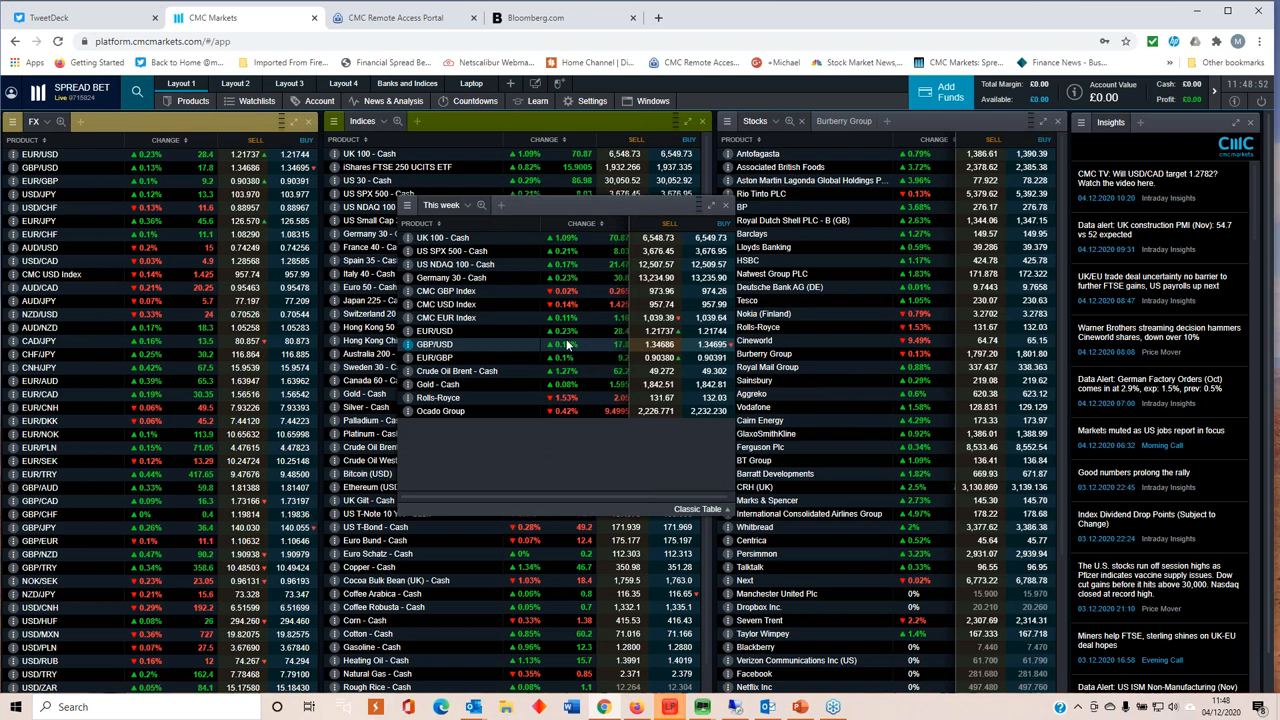
mouse_move(530, 340)
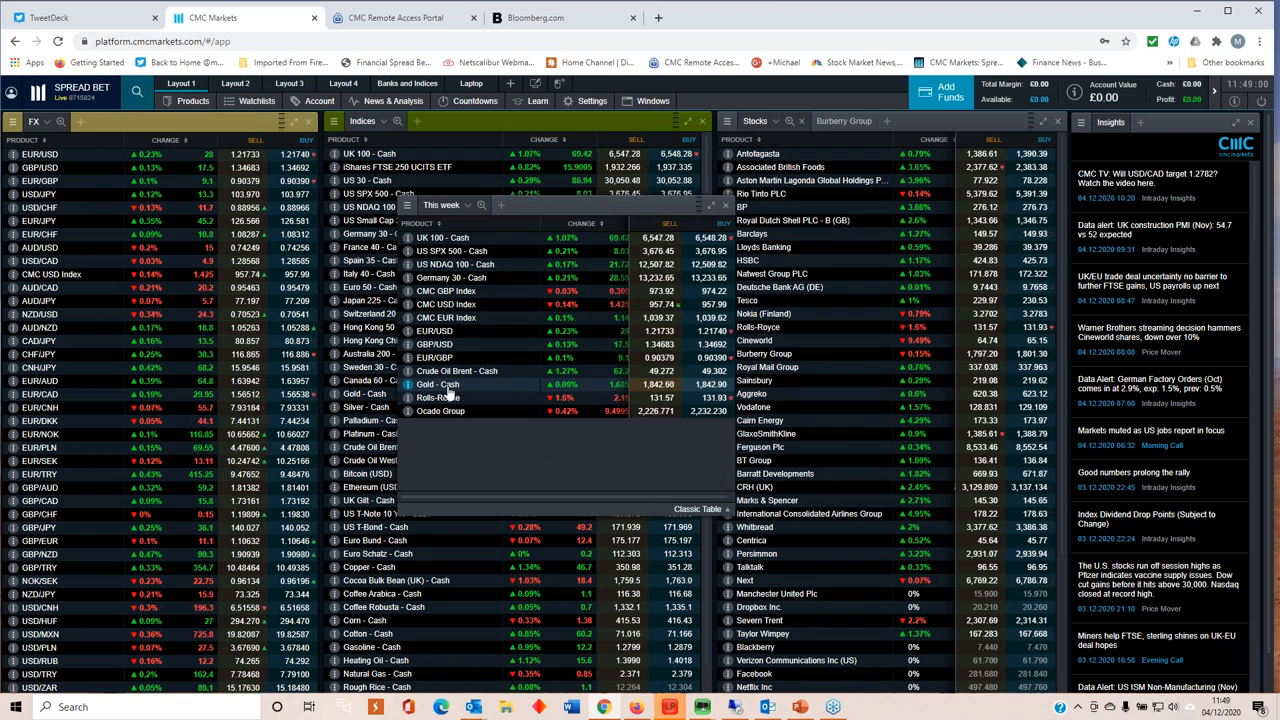
click(438, 384)
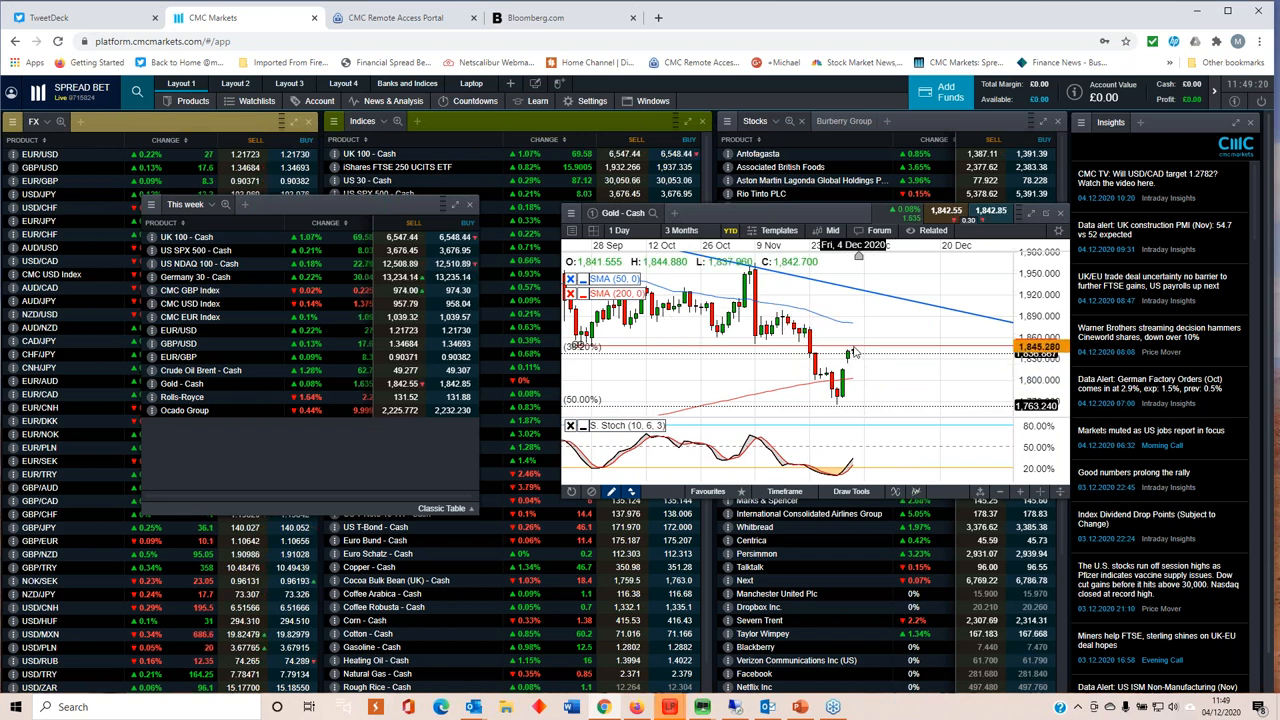
Step: Extend the Gold - Cash chart to longer history, then narrow it back to recent months
click(680, 230)
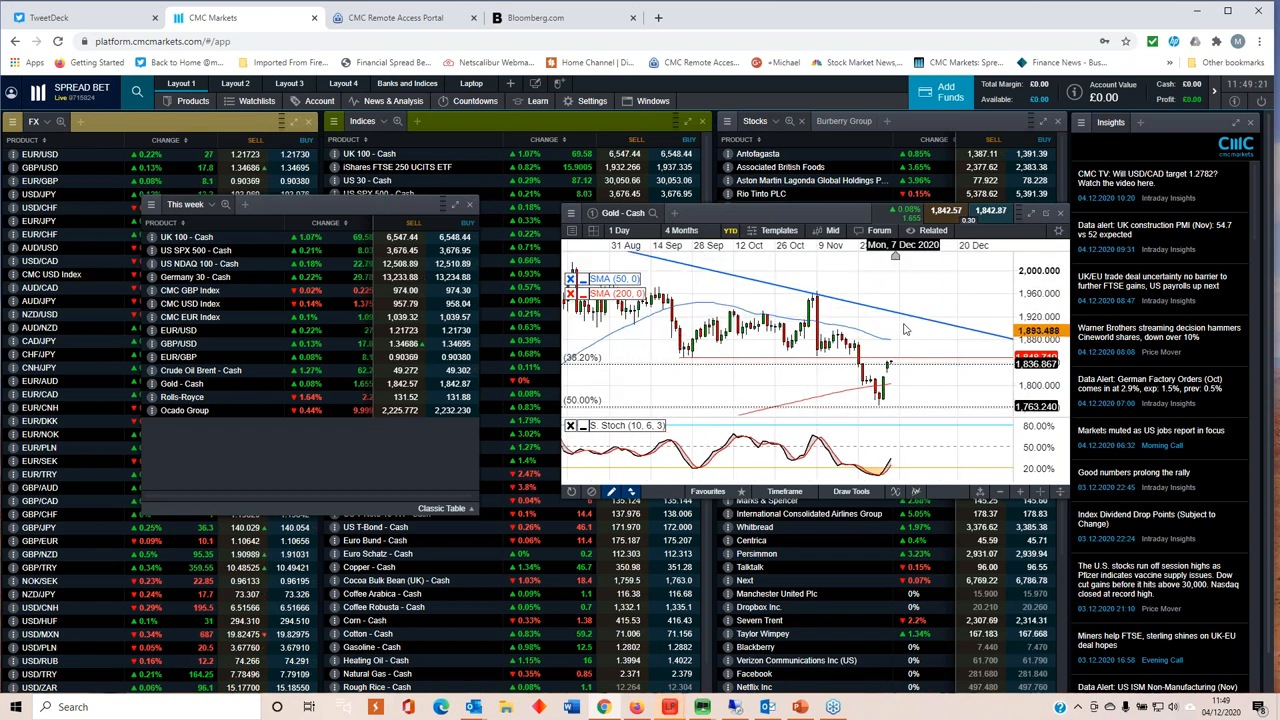
click(680, 230)
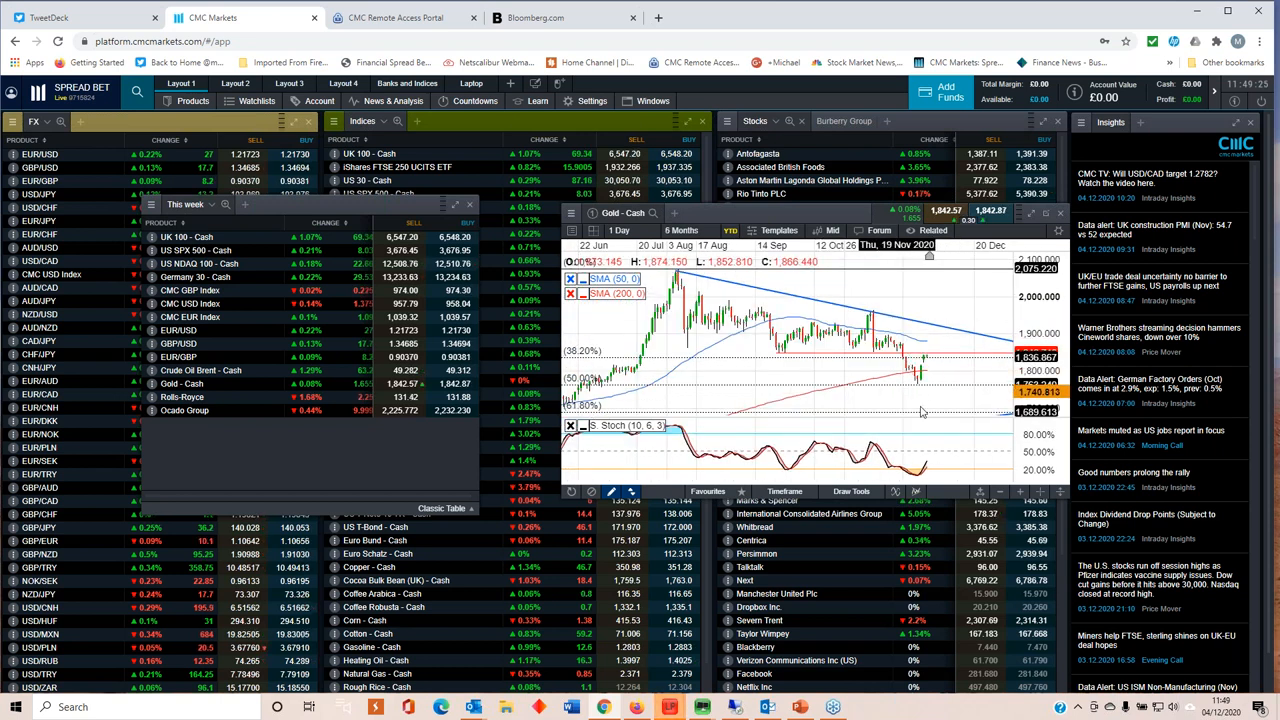
mouse_move(922, 376)
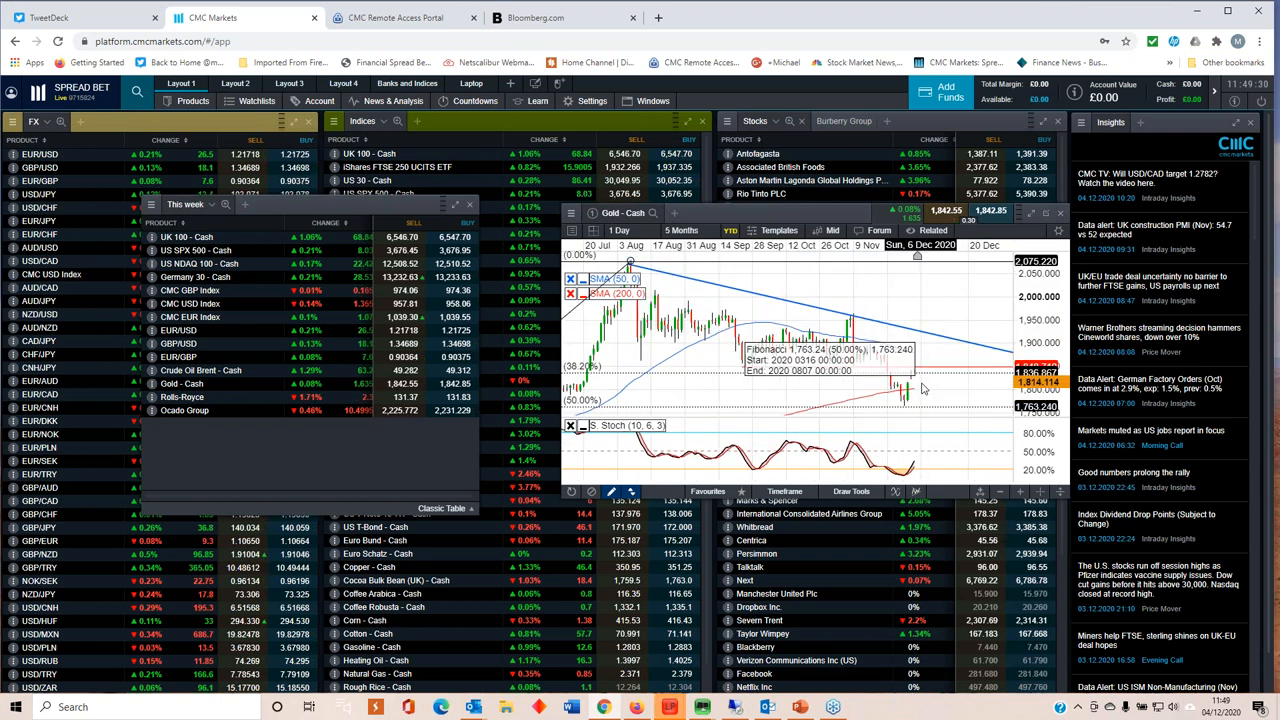
mouse_move(916, 372)
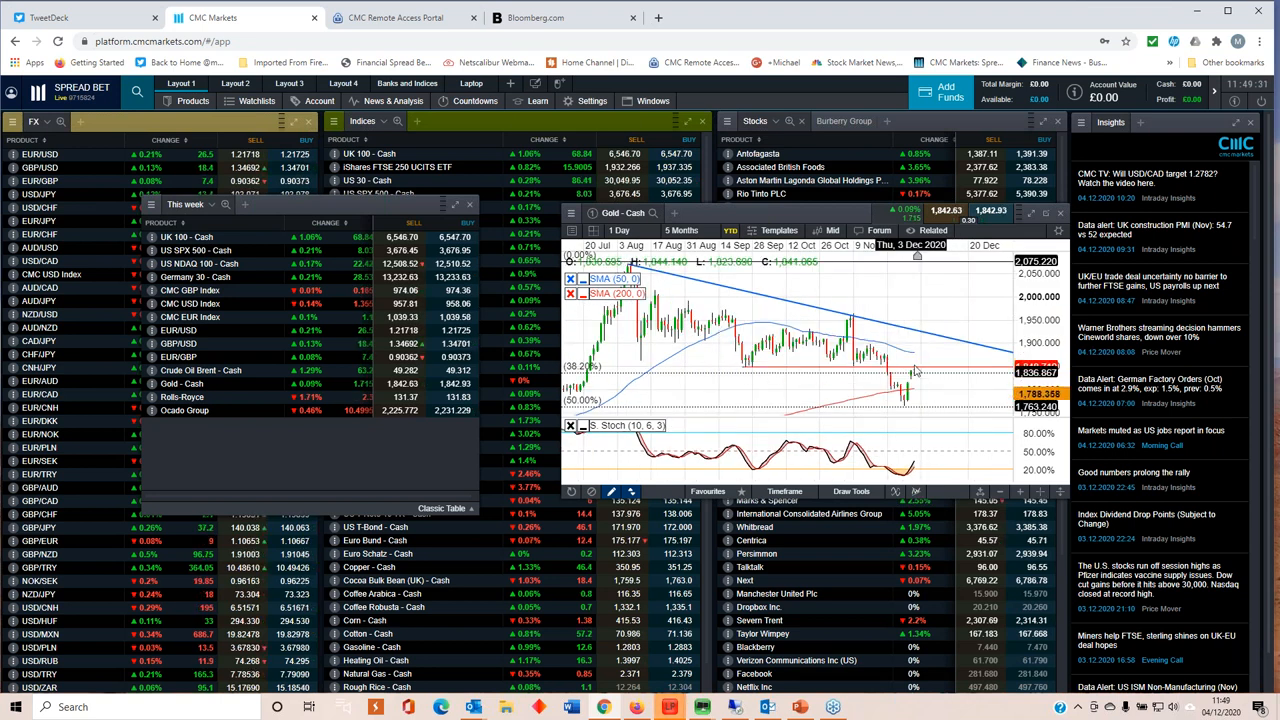
click(682, 230)
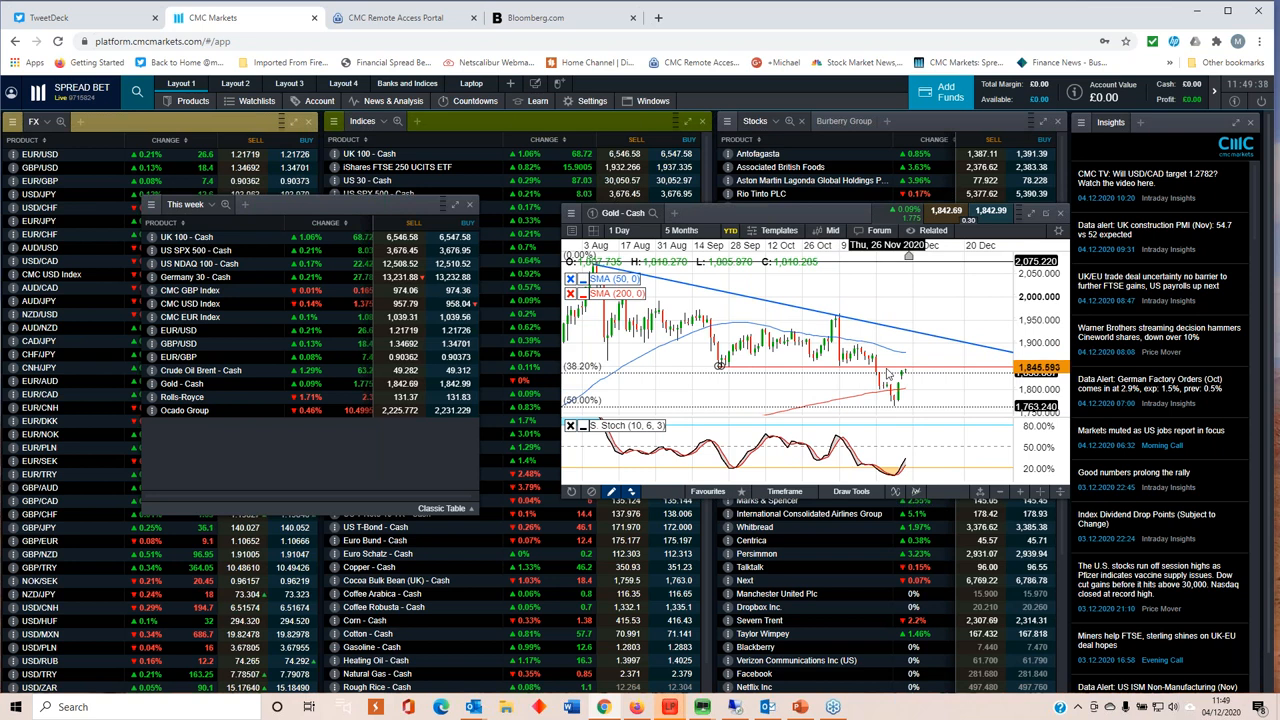
mouse_move(882, 404)
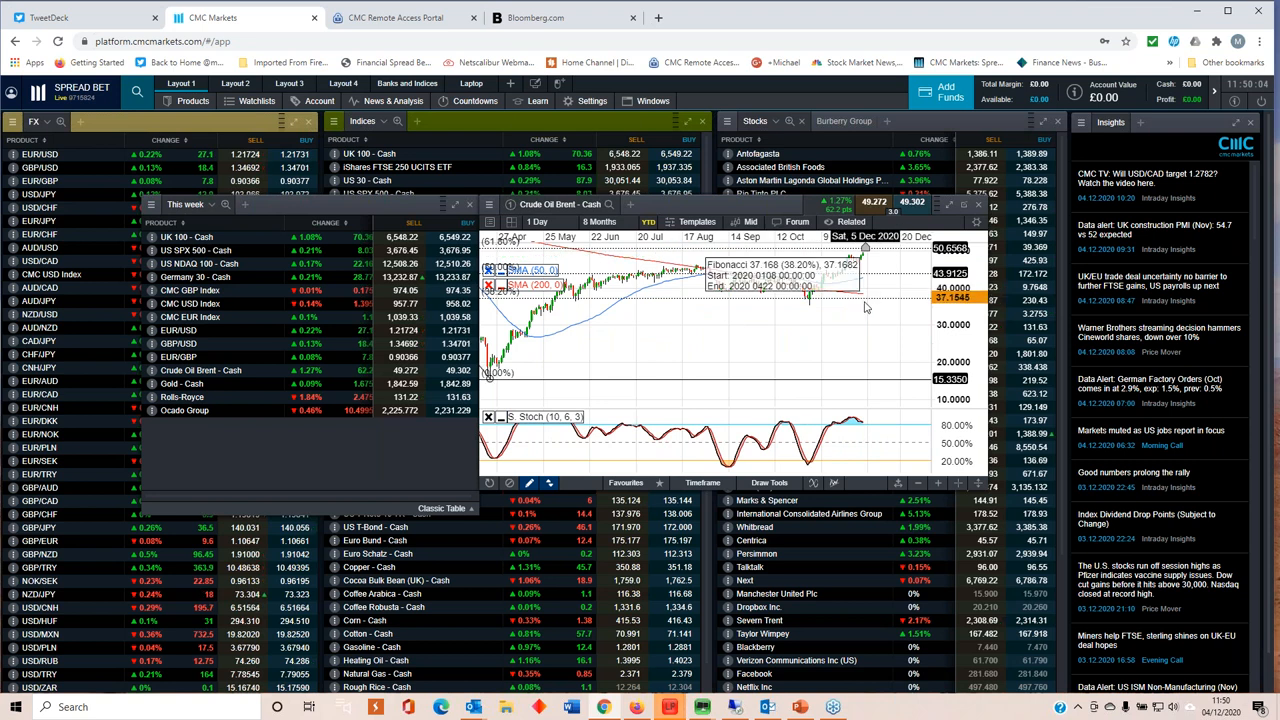
Step: Close the Crude Oil Brent - Cash chart window
click(600, 220)
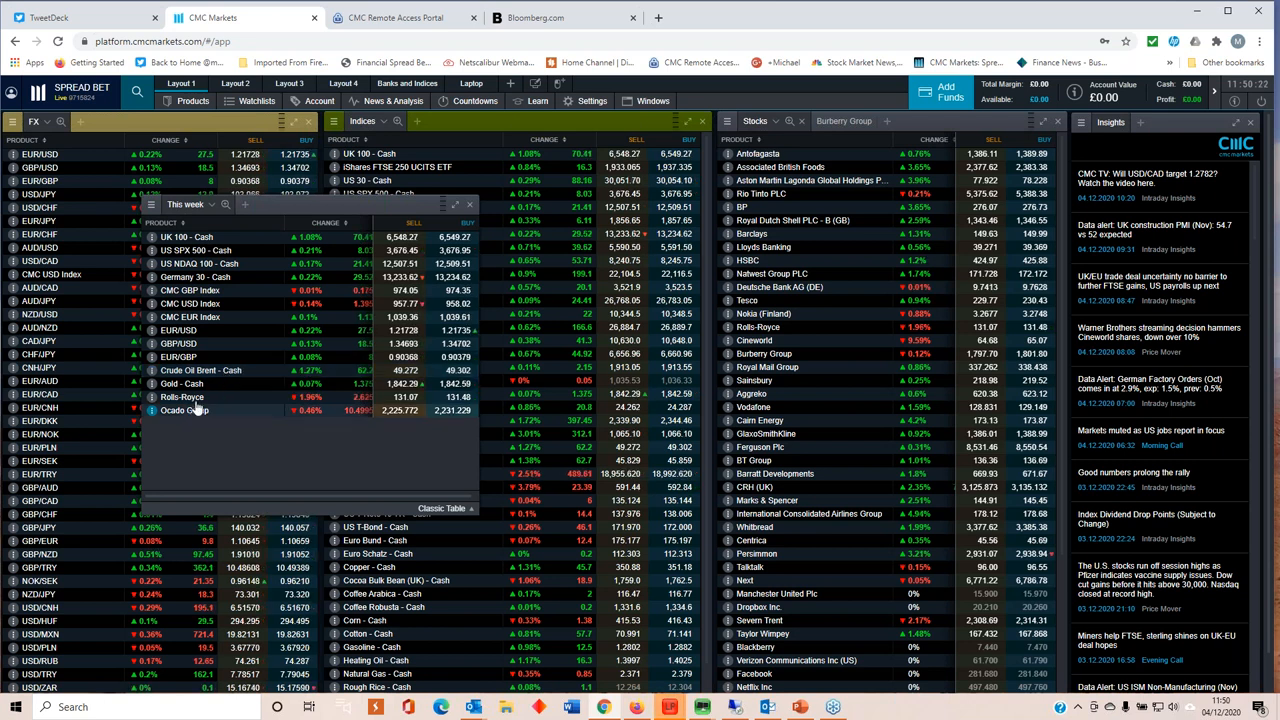
click(184, 396)
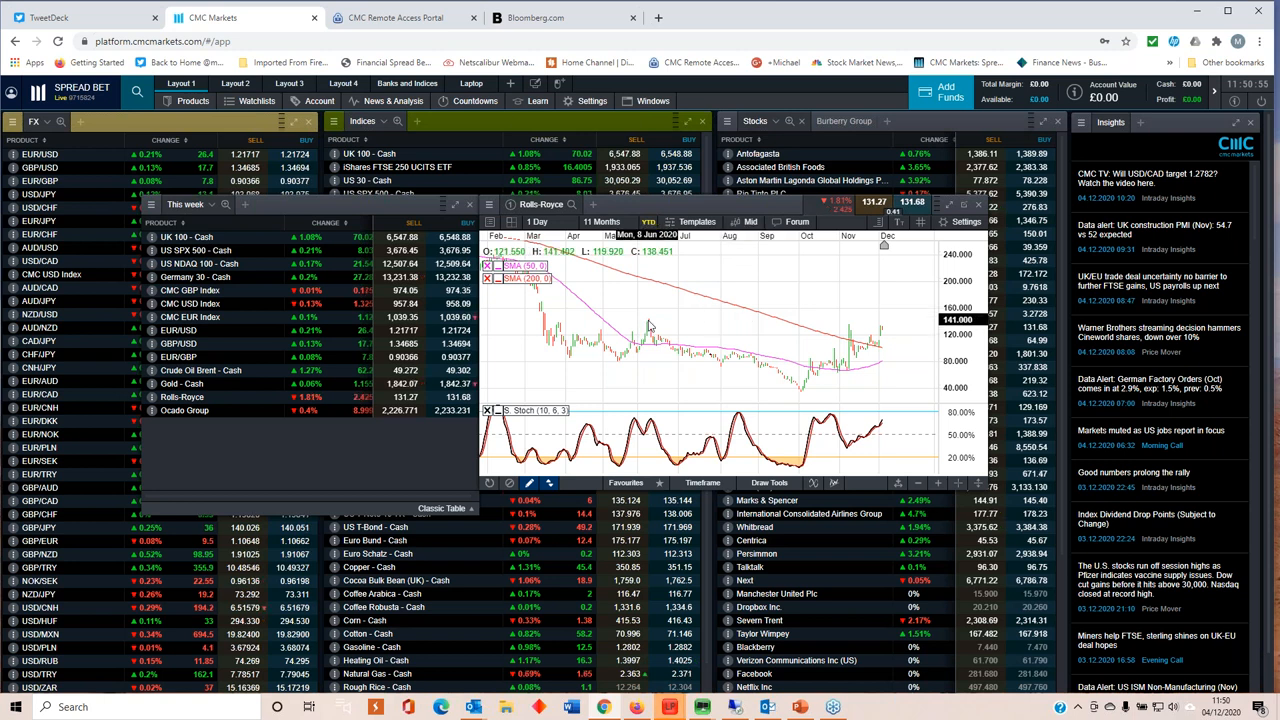
mouse_move(850, 336)
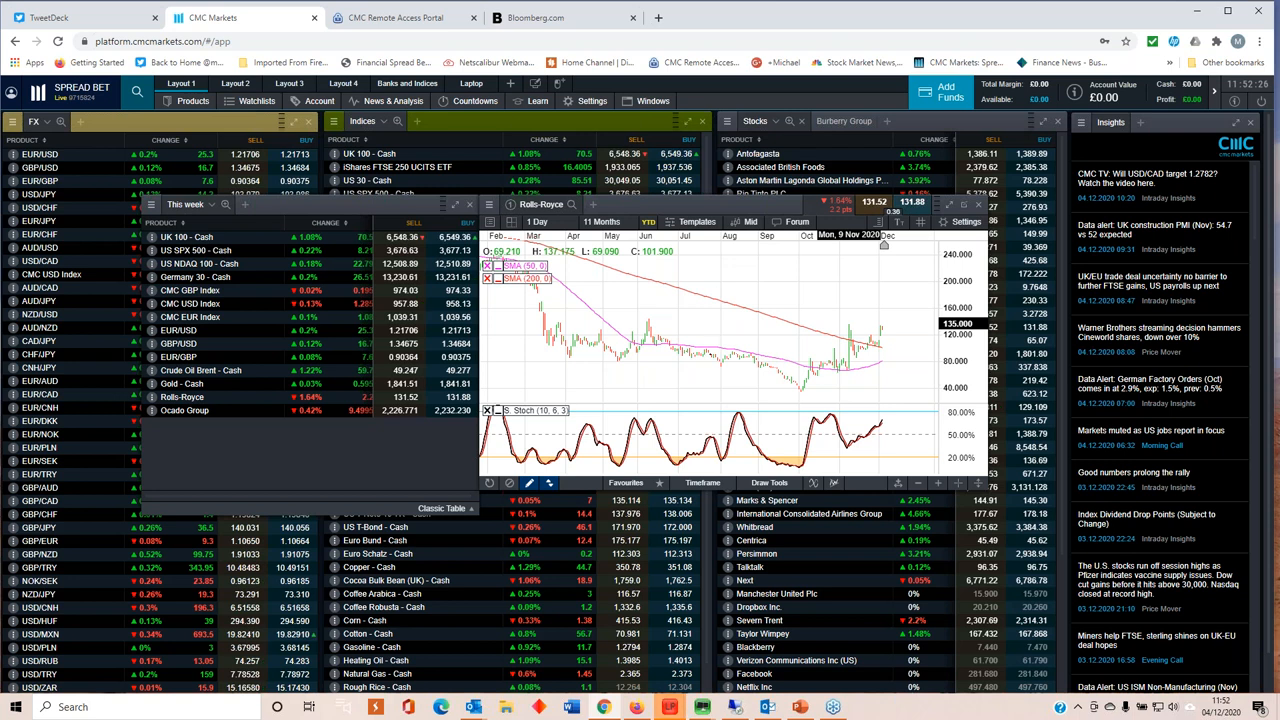
mouse_move(668, 356)
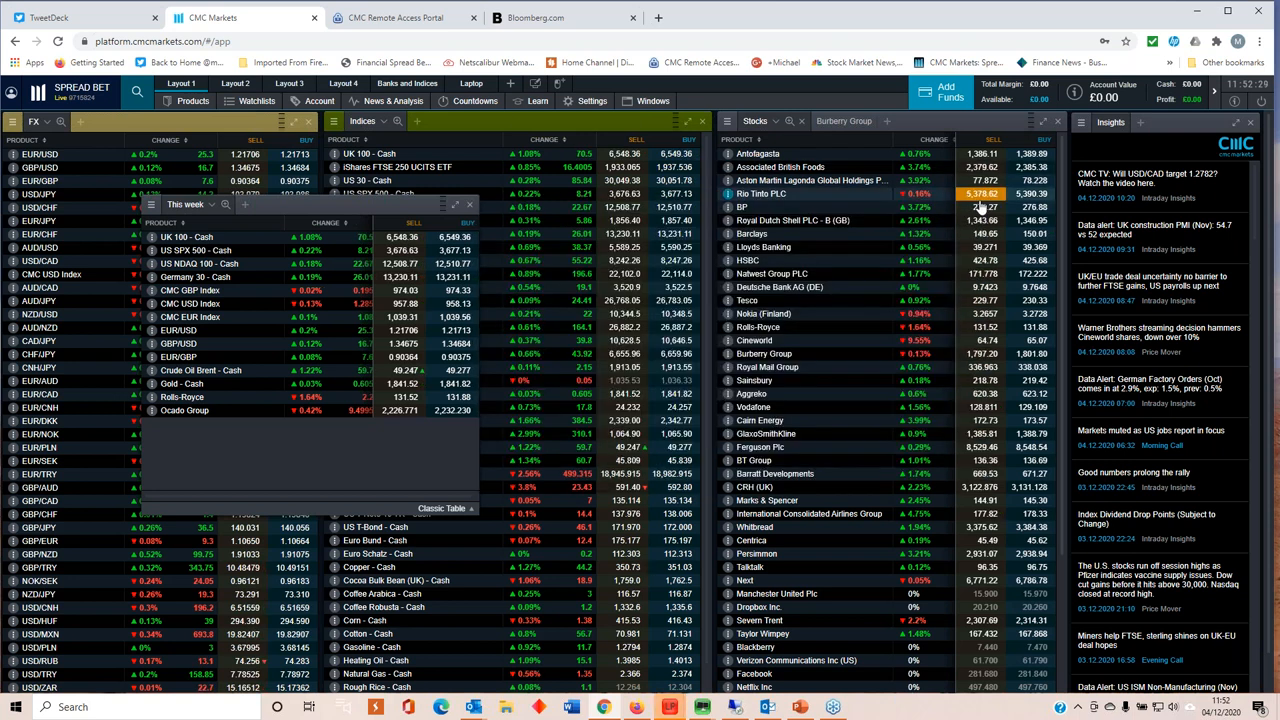
Step: Review the Ocado Group price chart over recent months from the watchlist
click(184, 410)
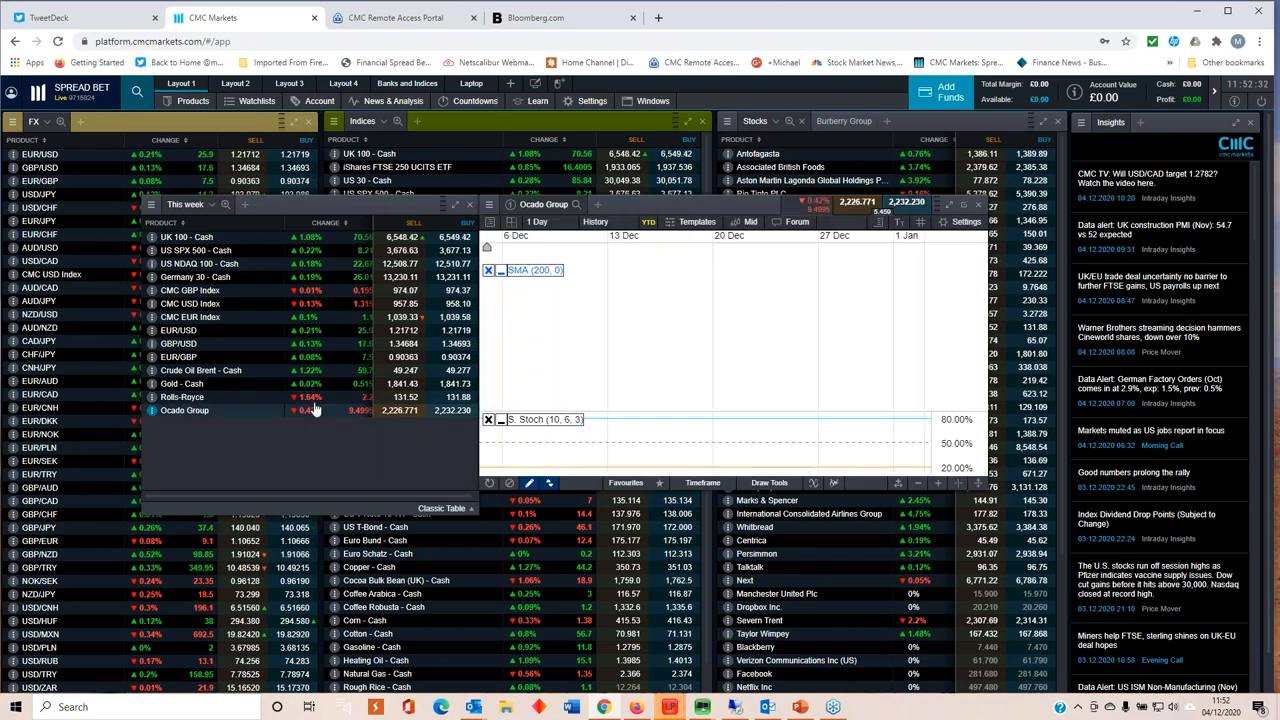
click(600, 220)
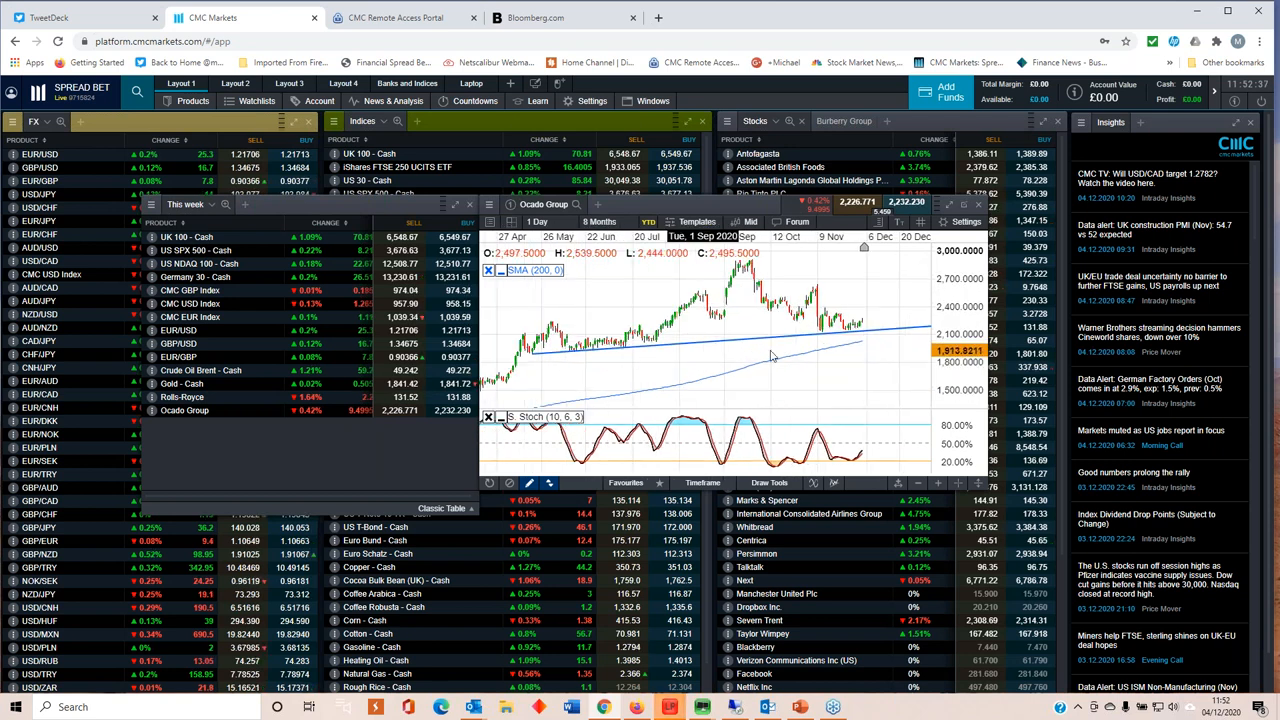
mouse_move(858, 340)
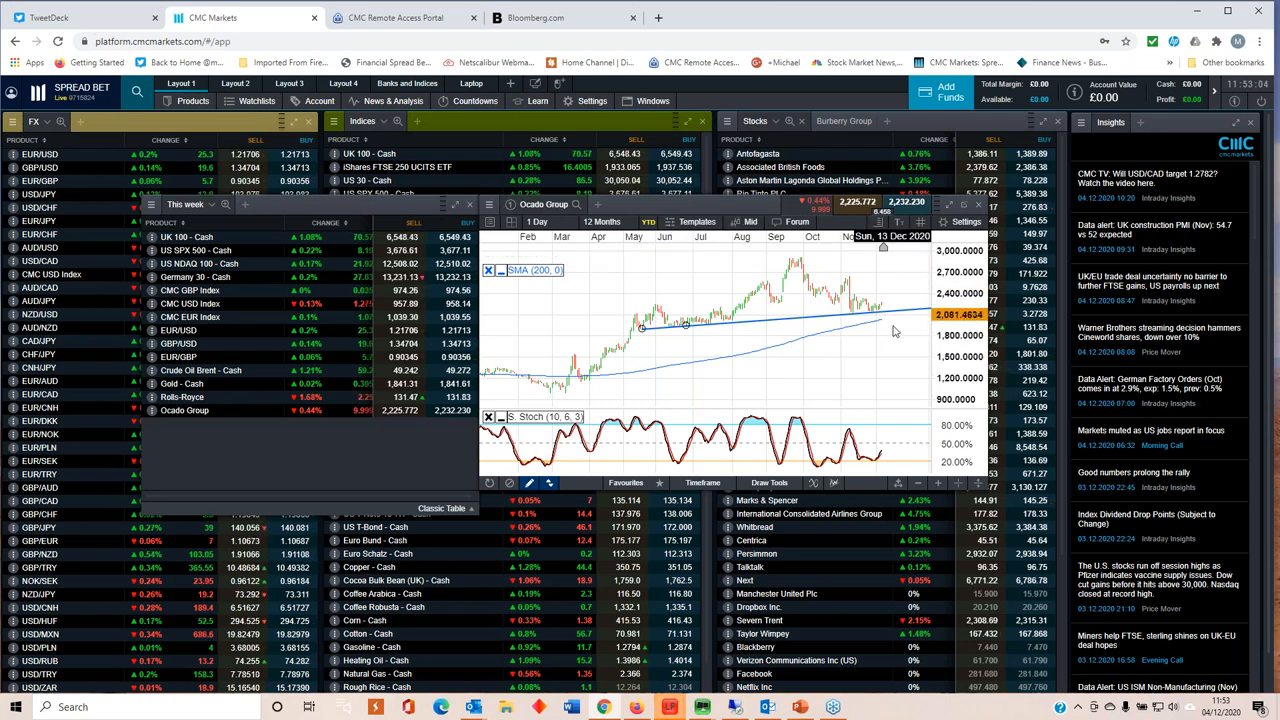
click(602, 220)
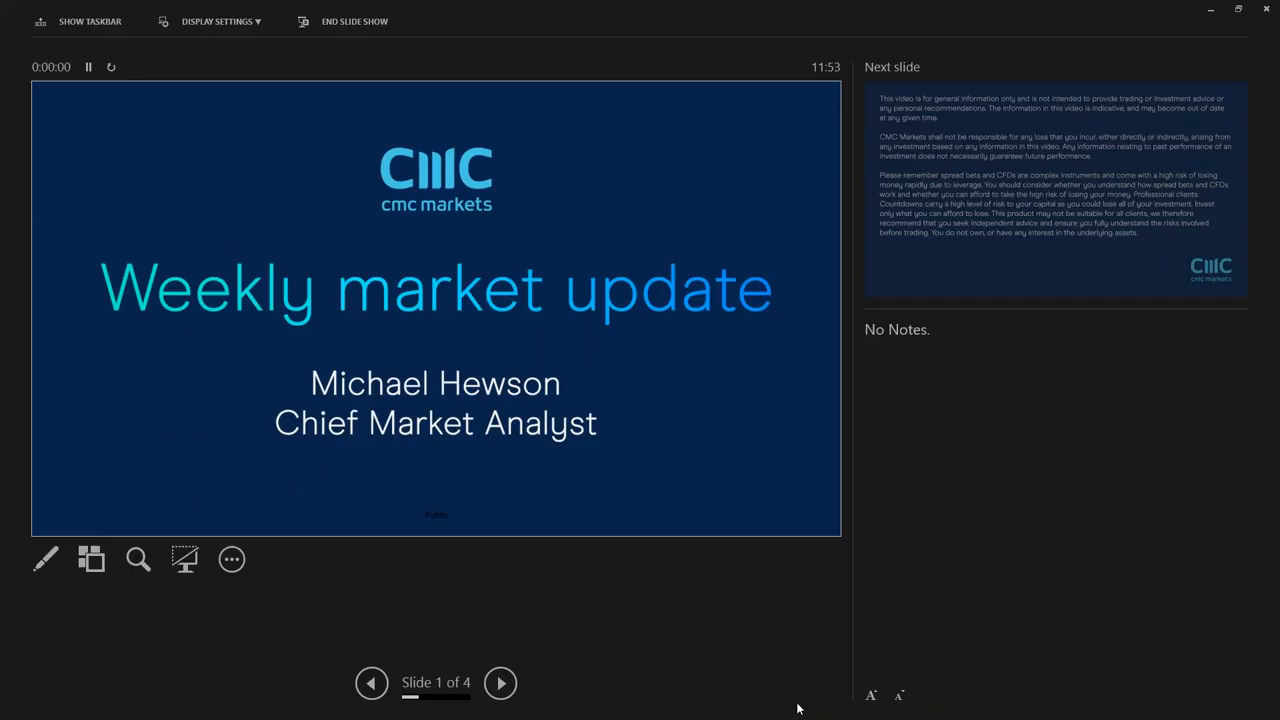
Step: Switch to the Weekly market update slide show via Display Settings
click(218, 20)
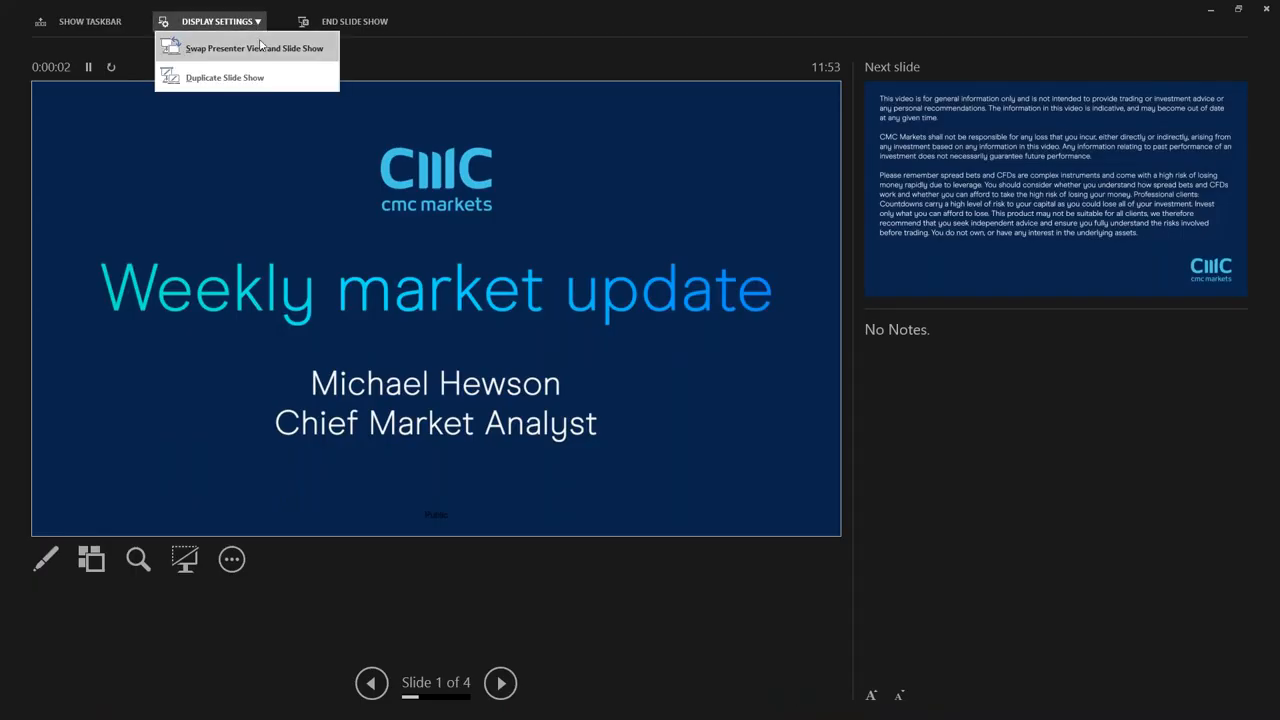